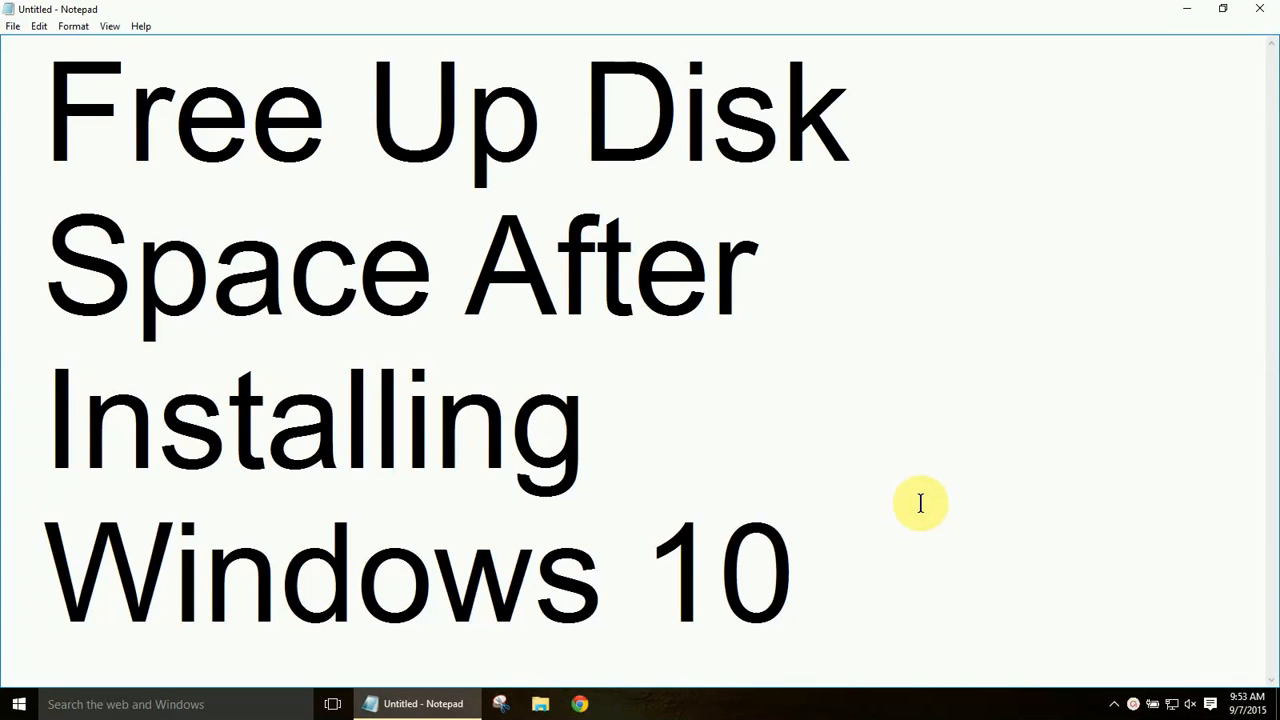
Search the Start menu for "disk" to list the Disk Cleanup desktop app.
left_click(795, 575)
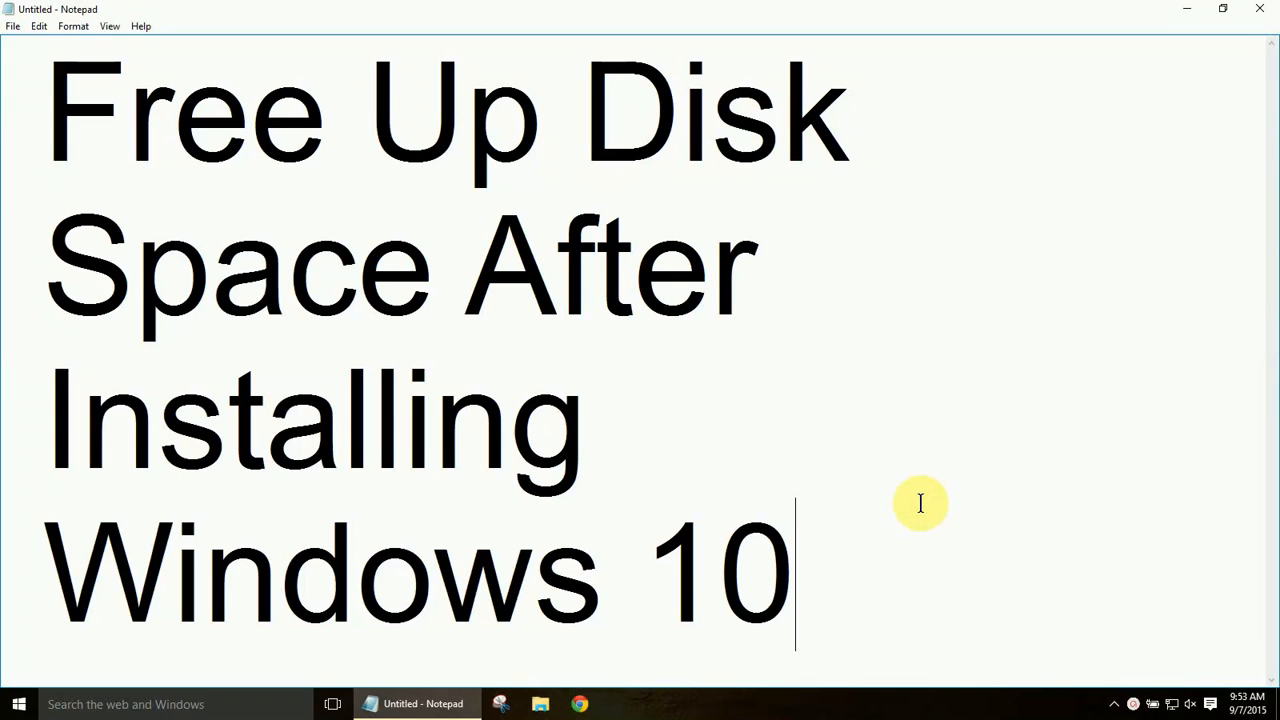
mouse_move(901, 452)
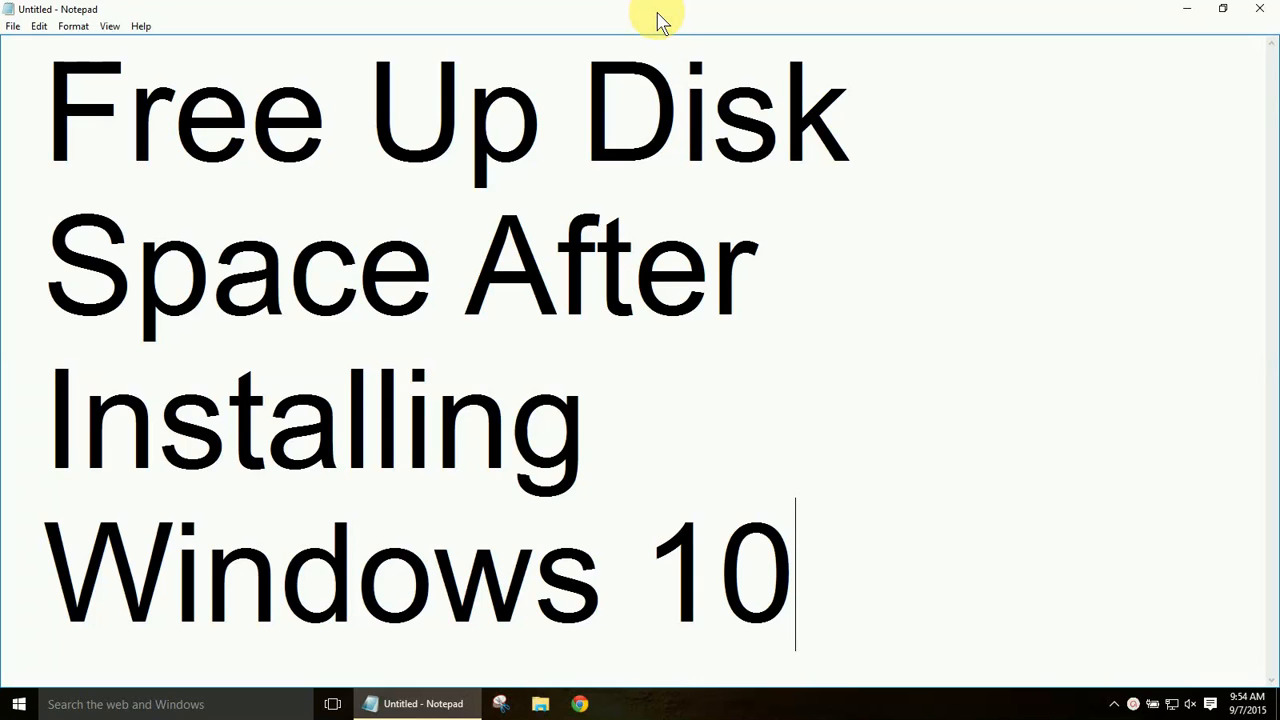
left_click(1222, 9)
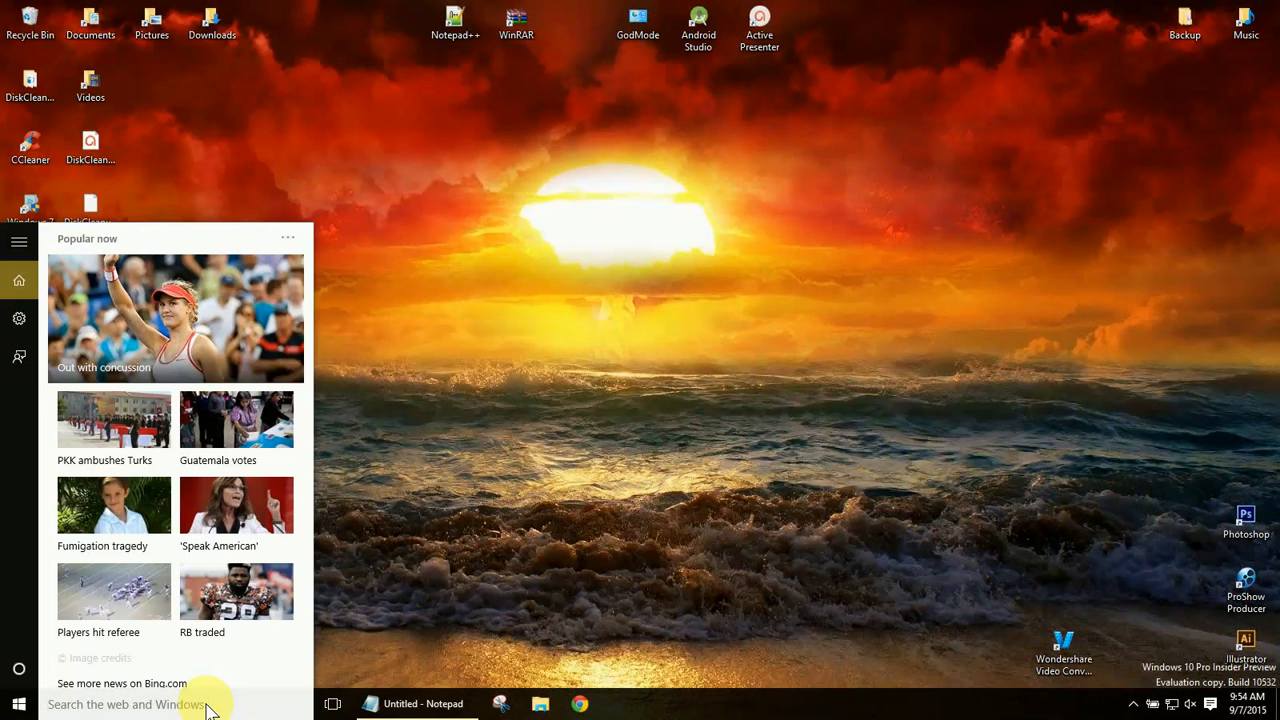
mouse_move(100, 645)
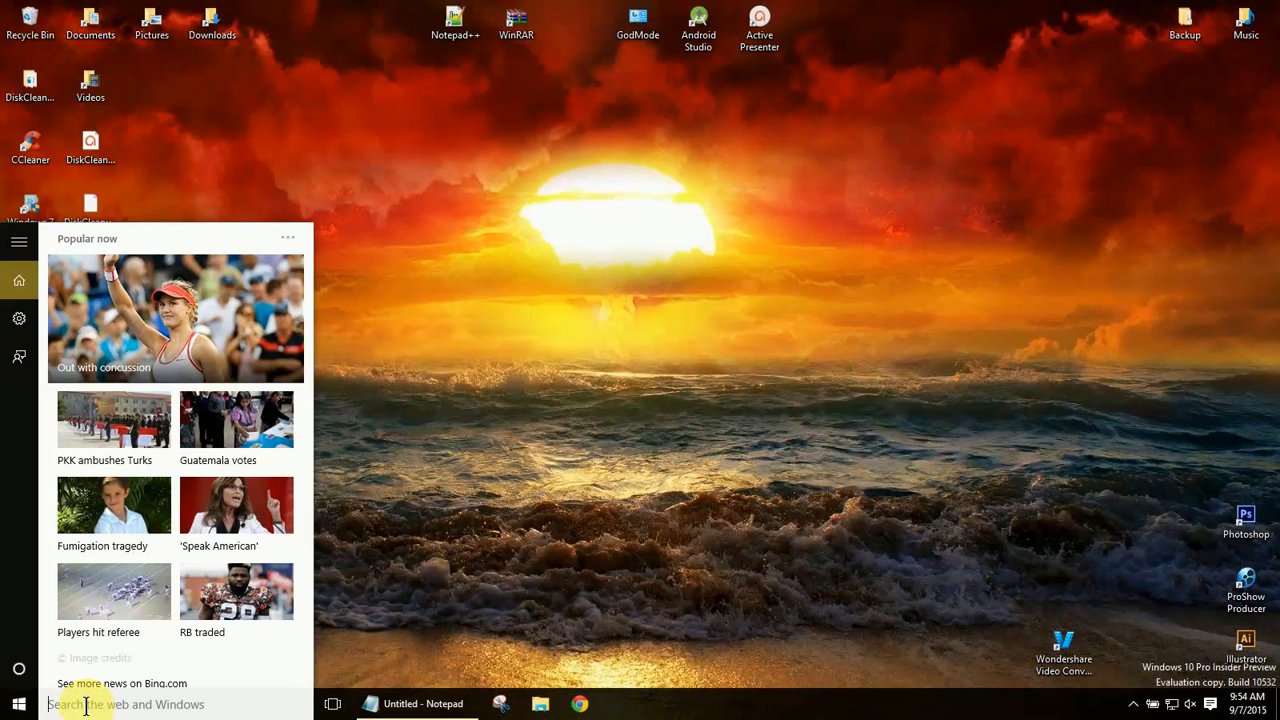
type("d")
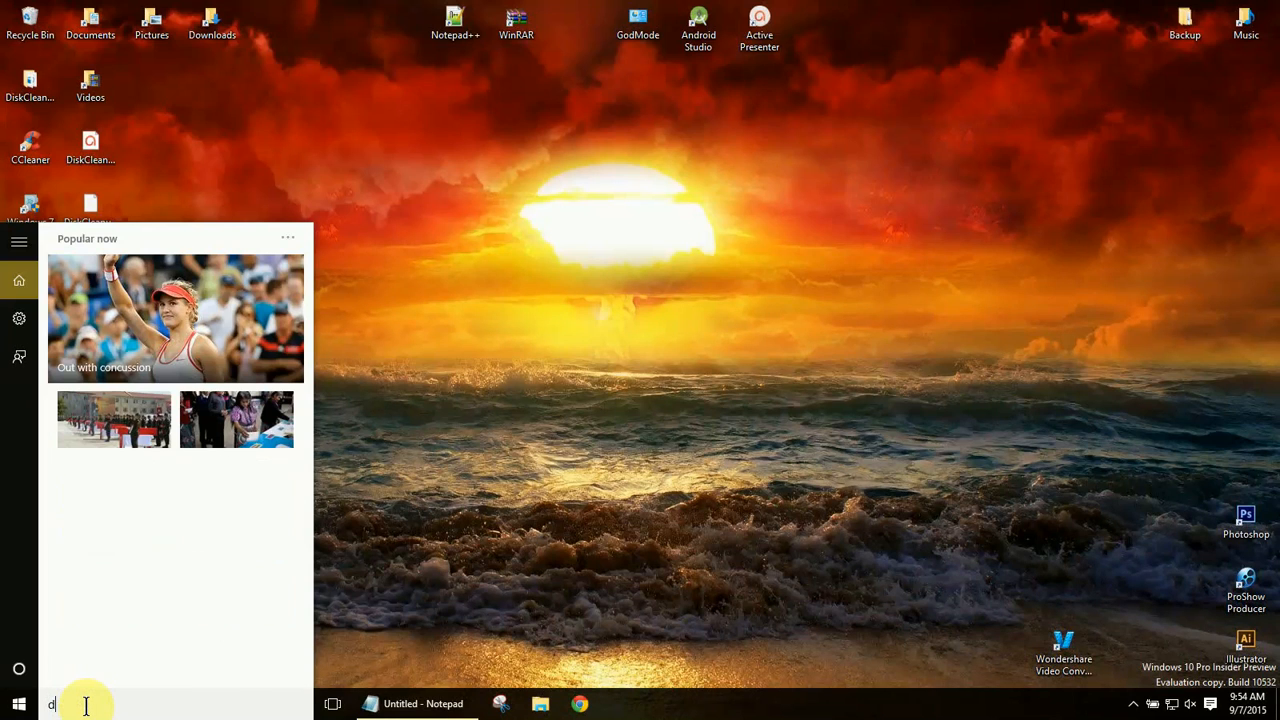
type("isk")
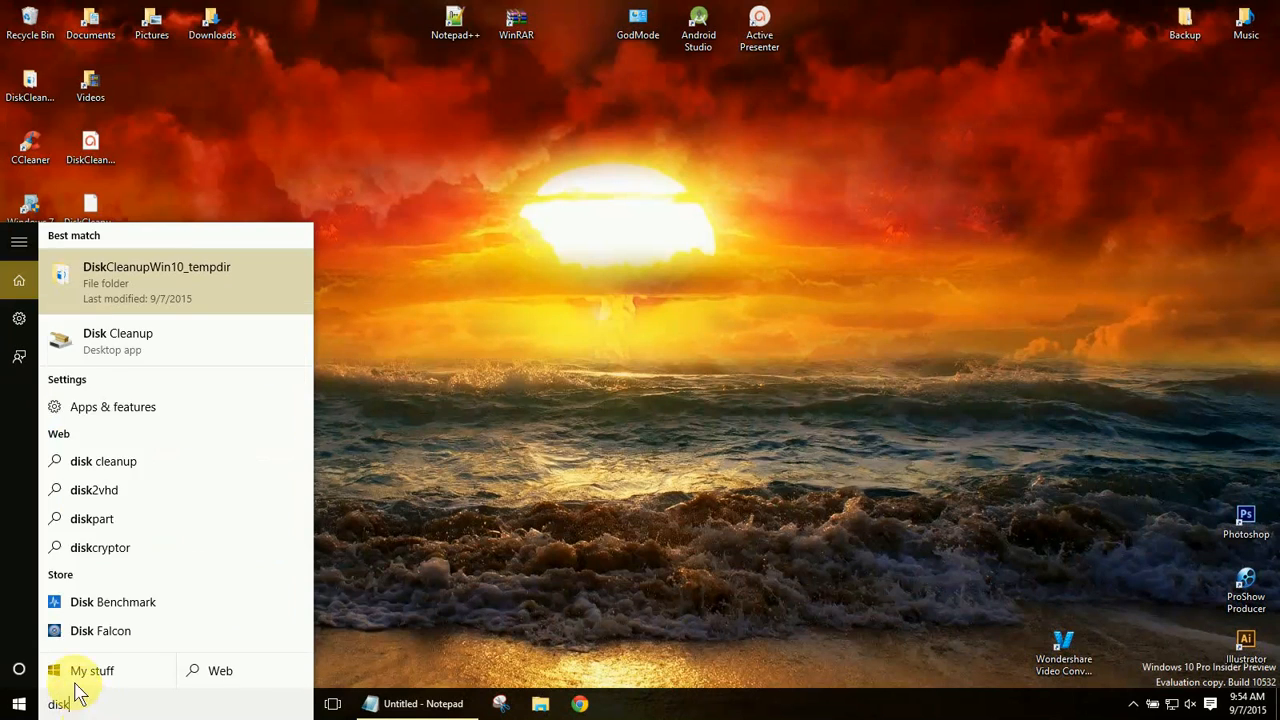
mouse_move(185, 341)
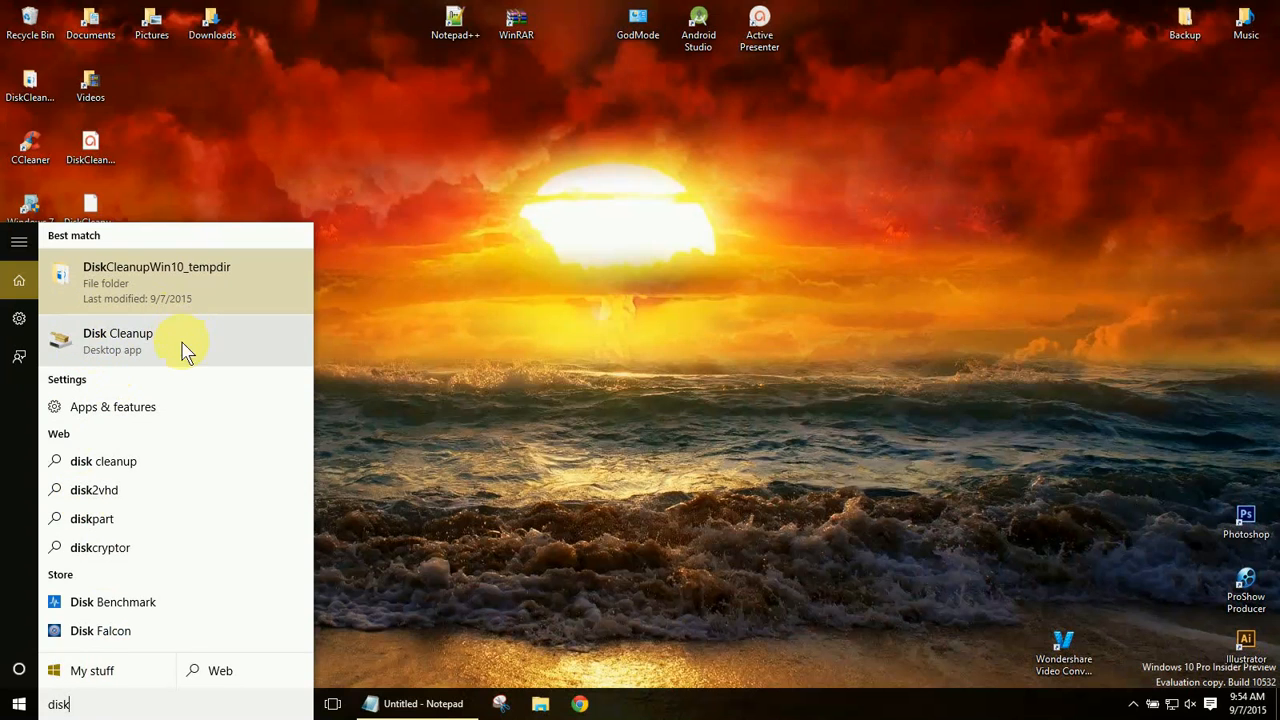
mouse_move(130, 347)
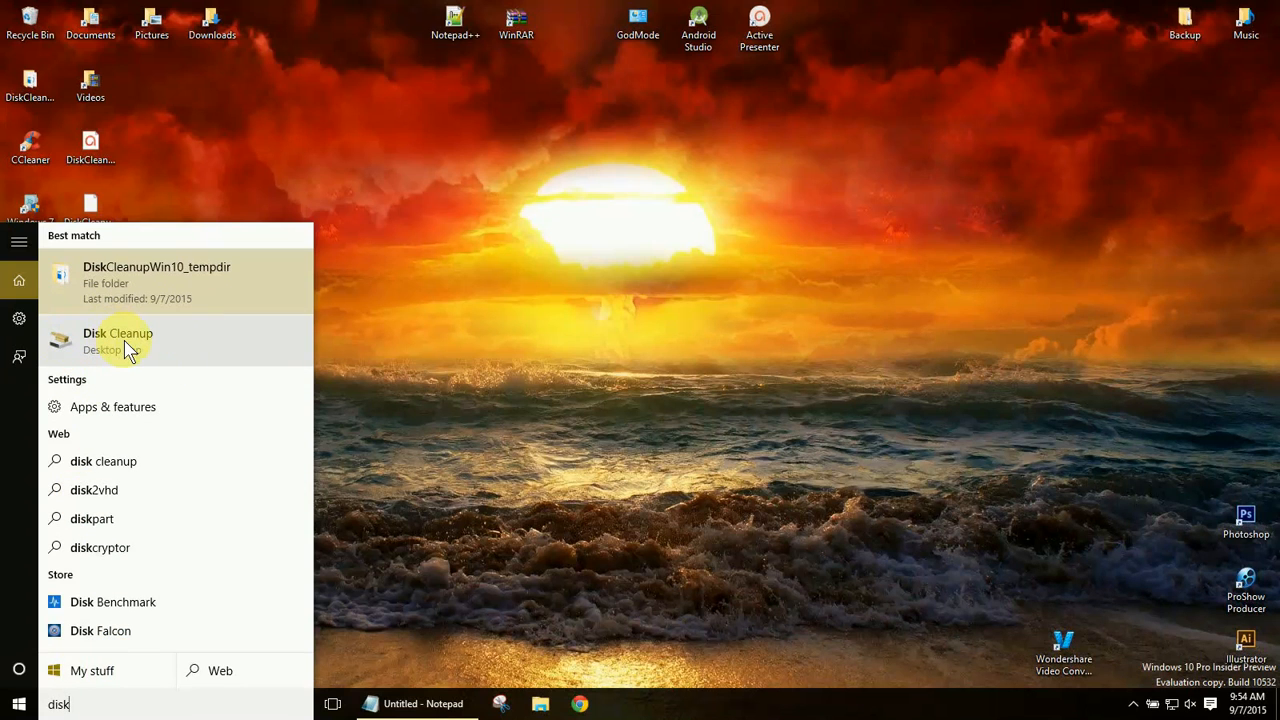
Launch Disk Cleanup for drive C: (about 64.6 MB to gain) and centre its window.
left_click(117, 340)
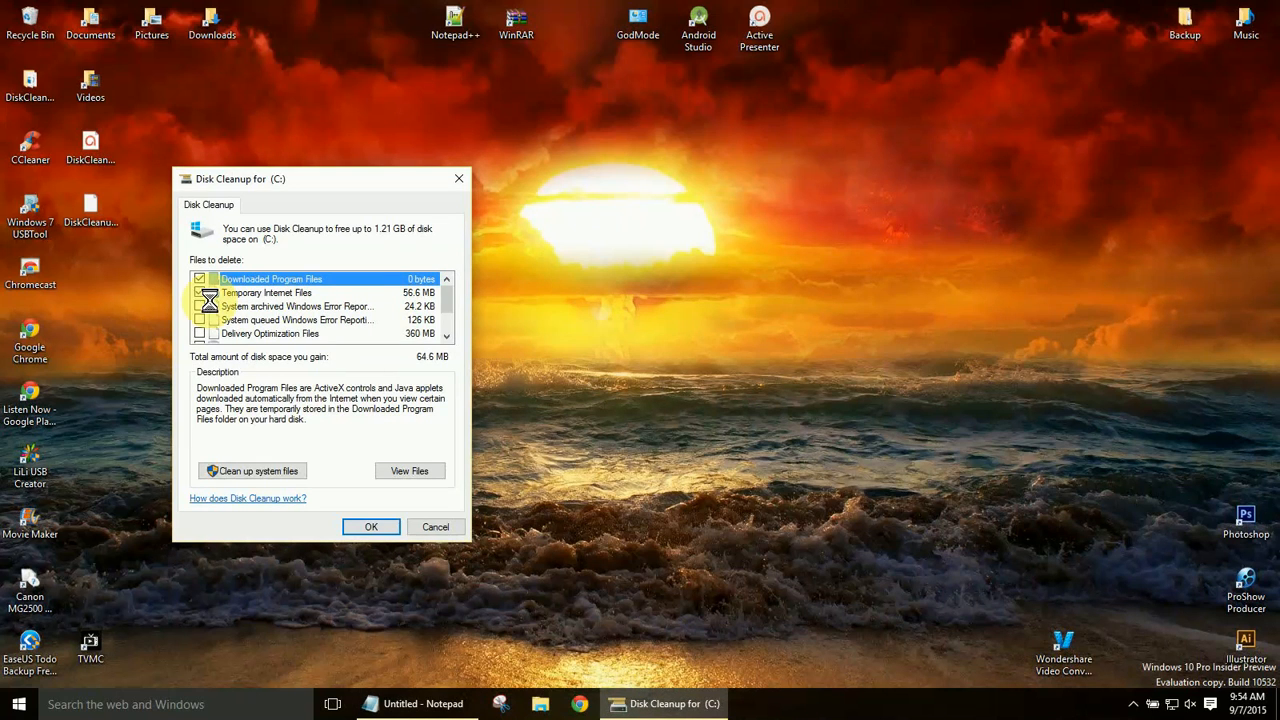
left_click(199, 292)
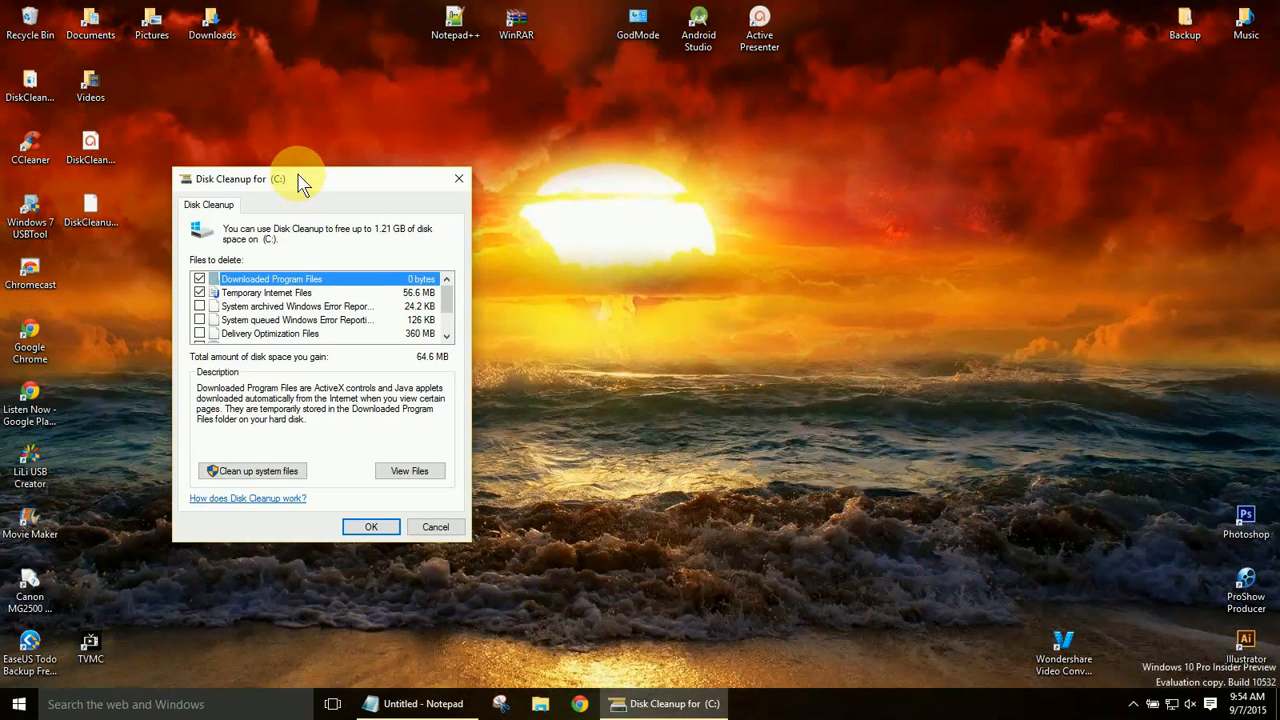
left_click_drag(300, 178, 590, 110)
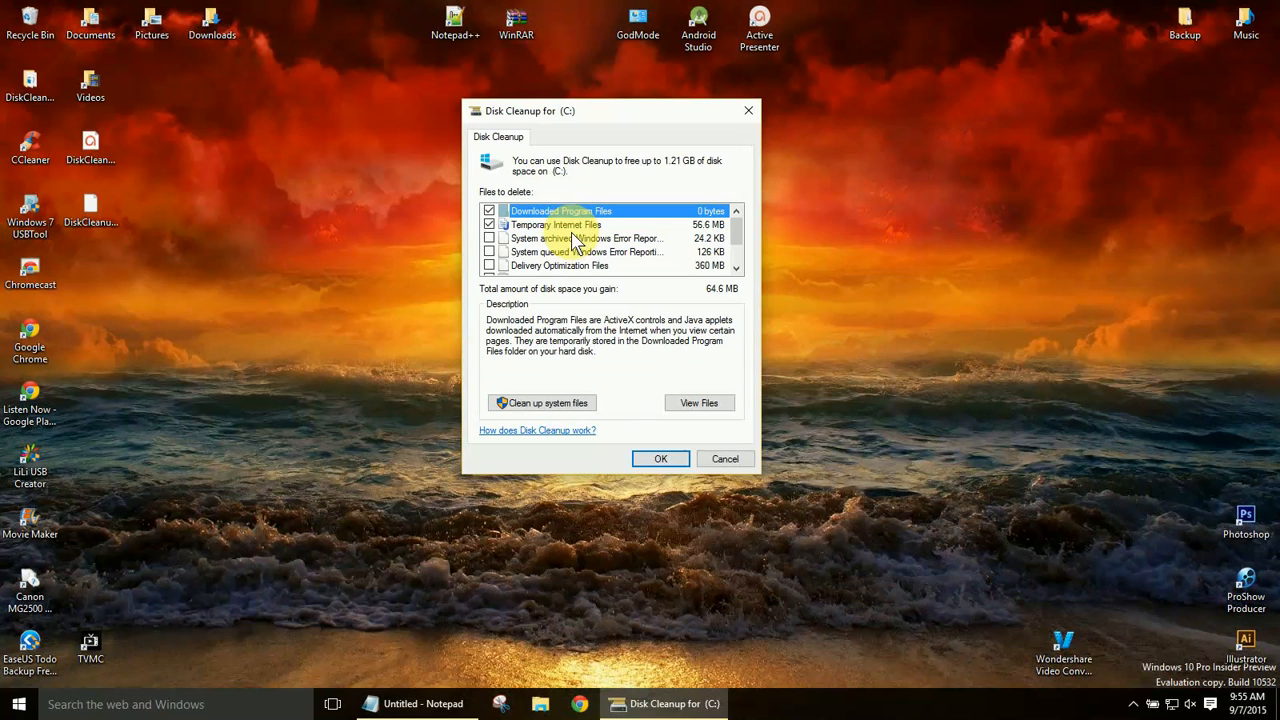
scroll("down", 3)
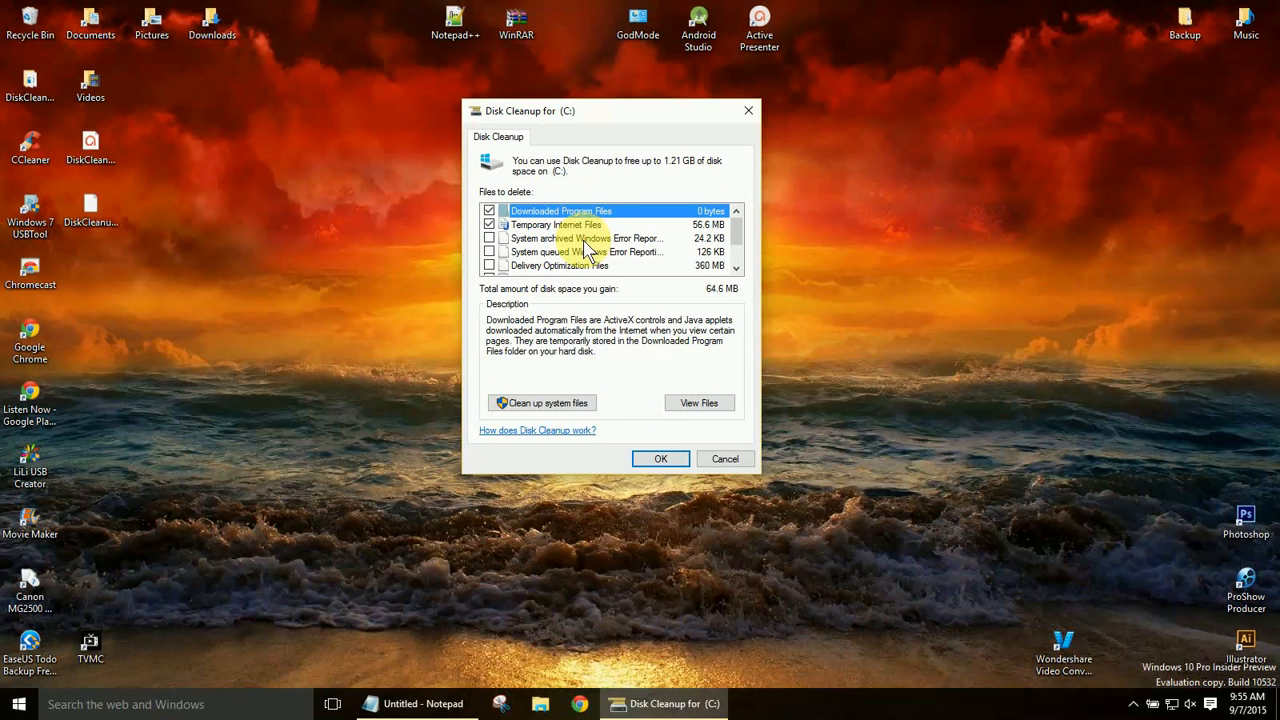
mouse_move(615, 405)
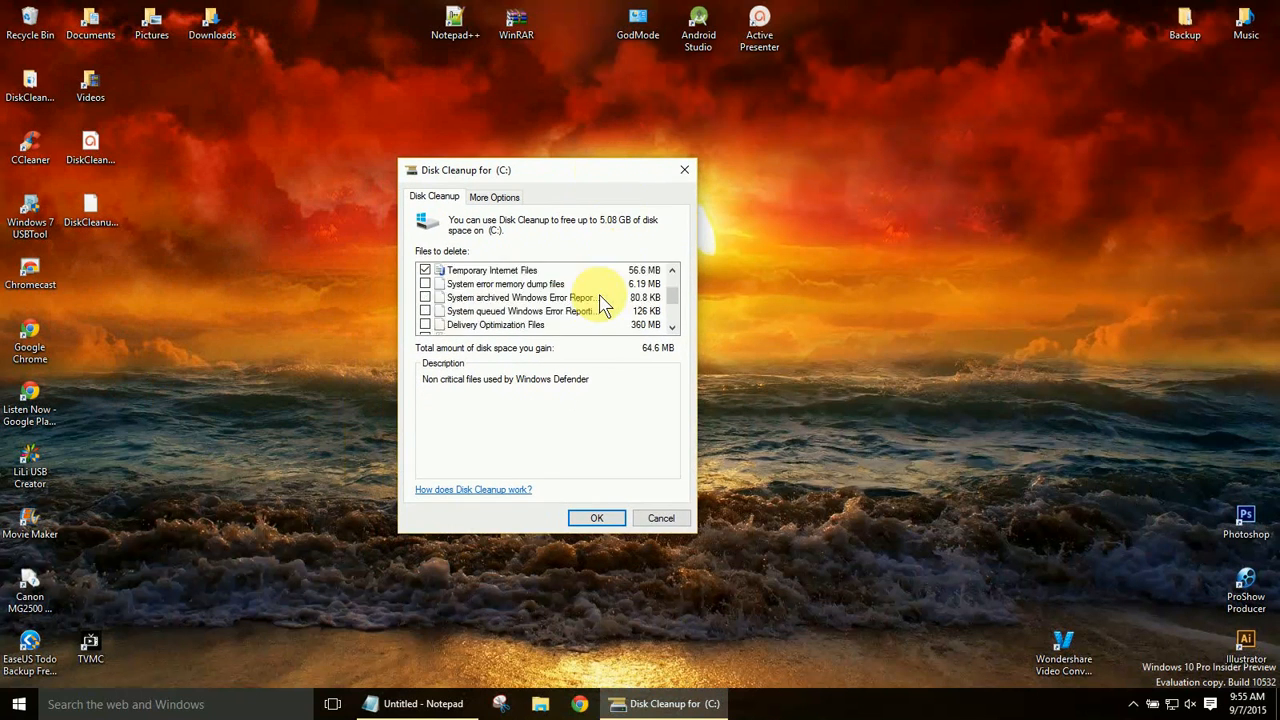
Scroll the rescanned system-file category list (up to 5.08 GB) for drive C:.
scroll("up", 3)
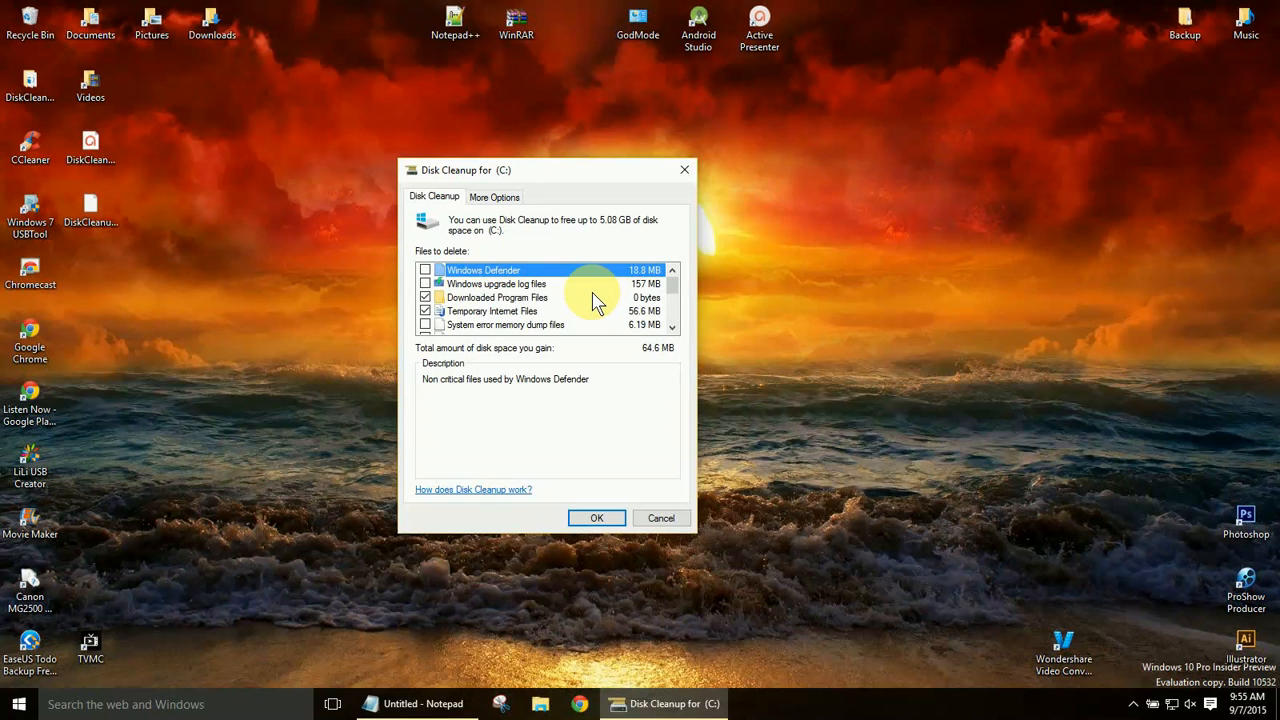
scroll("down", 3)
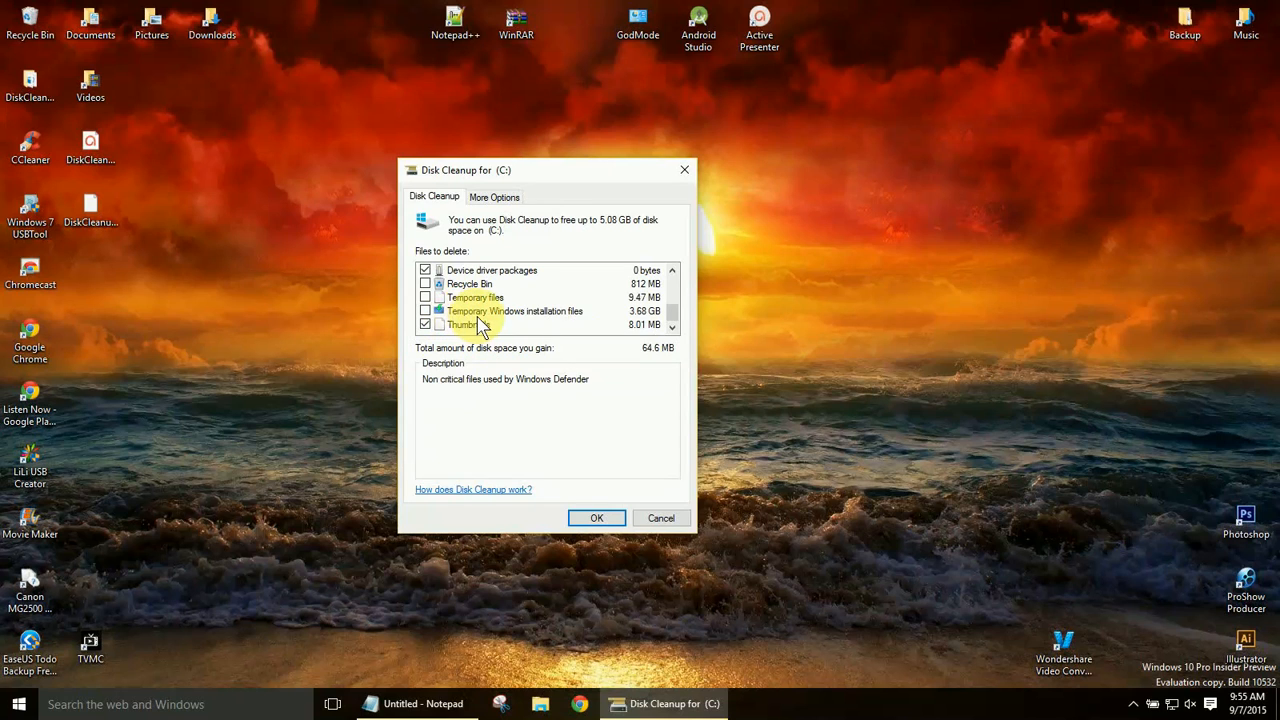
mouse_move(583, 311)
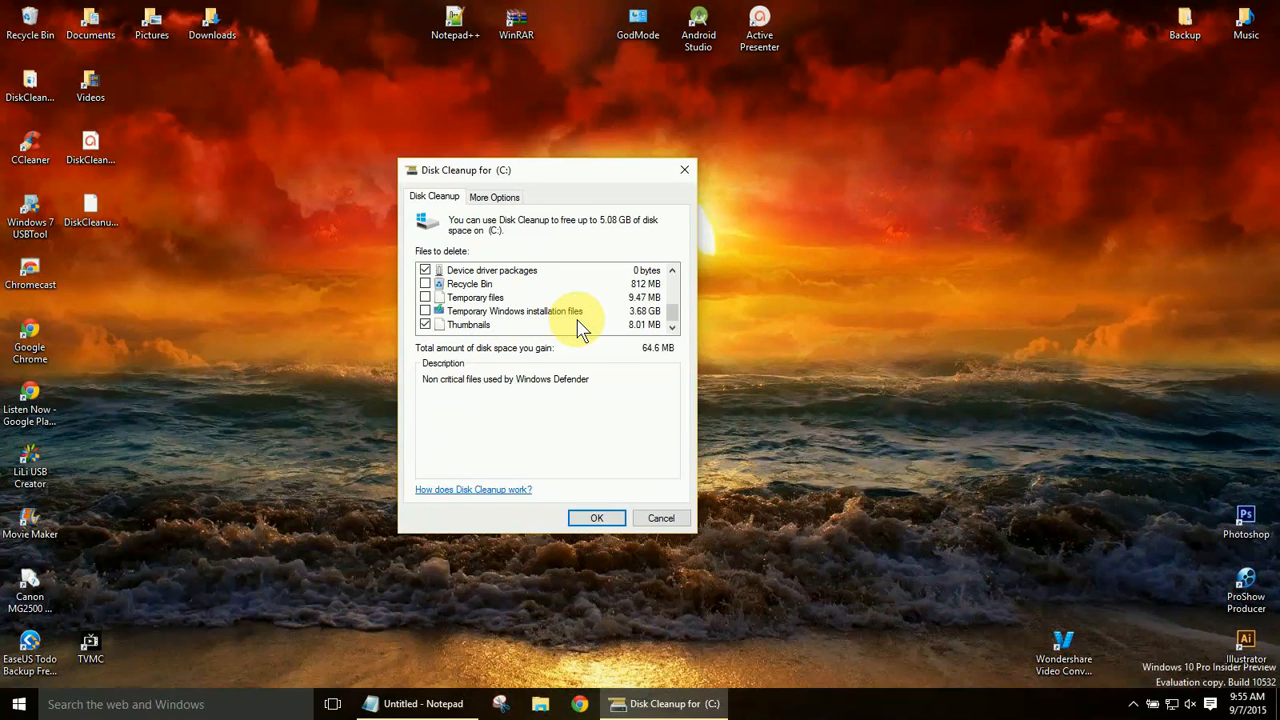
mouse_move(555, 318)
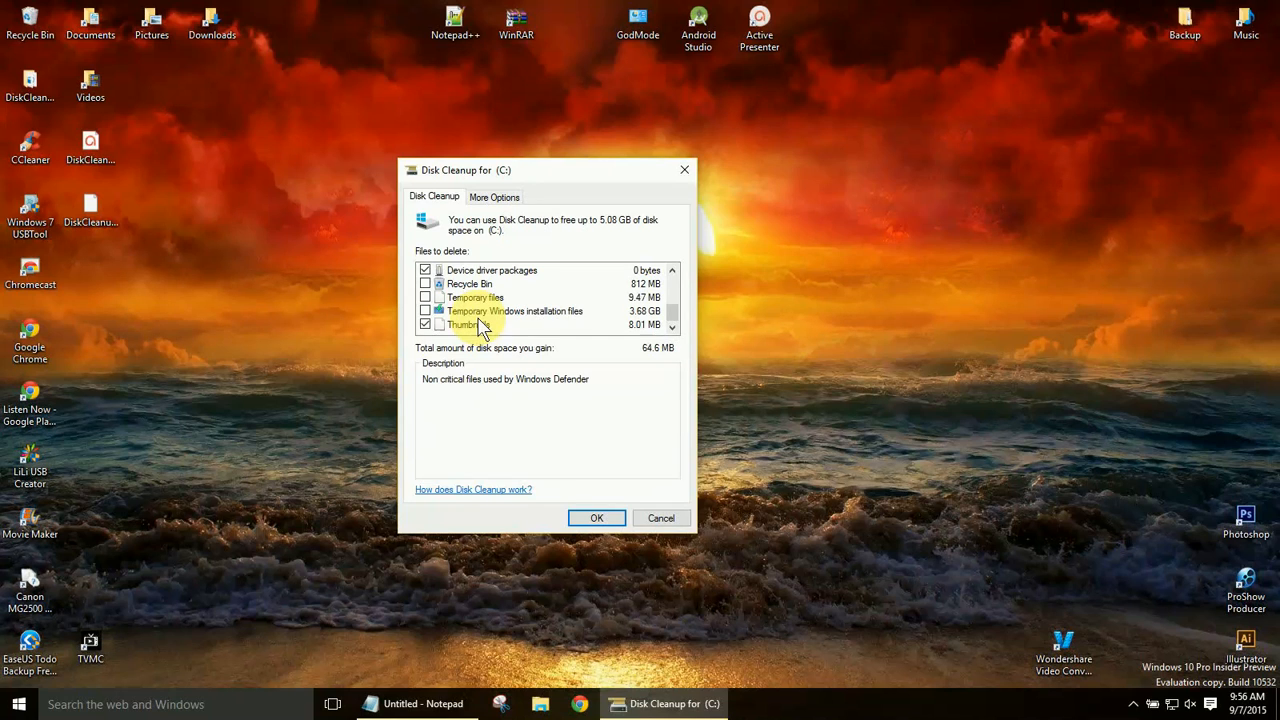
Tick Temporary Windows installation files, raising the space to gain to 3.75 GB.
left_click(426, 324)
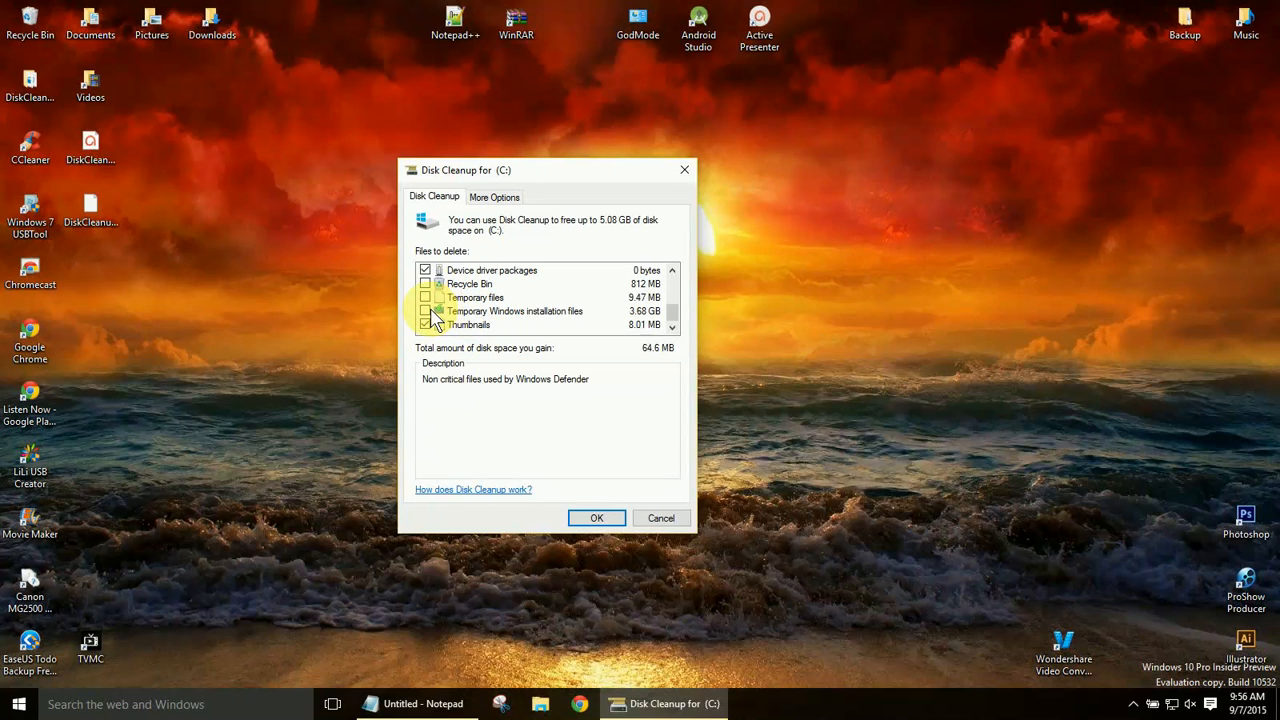
left_click(426, 324)
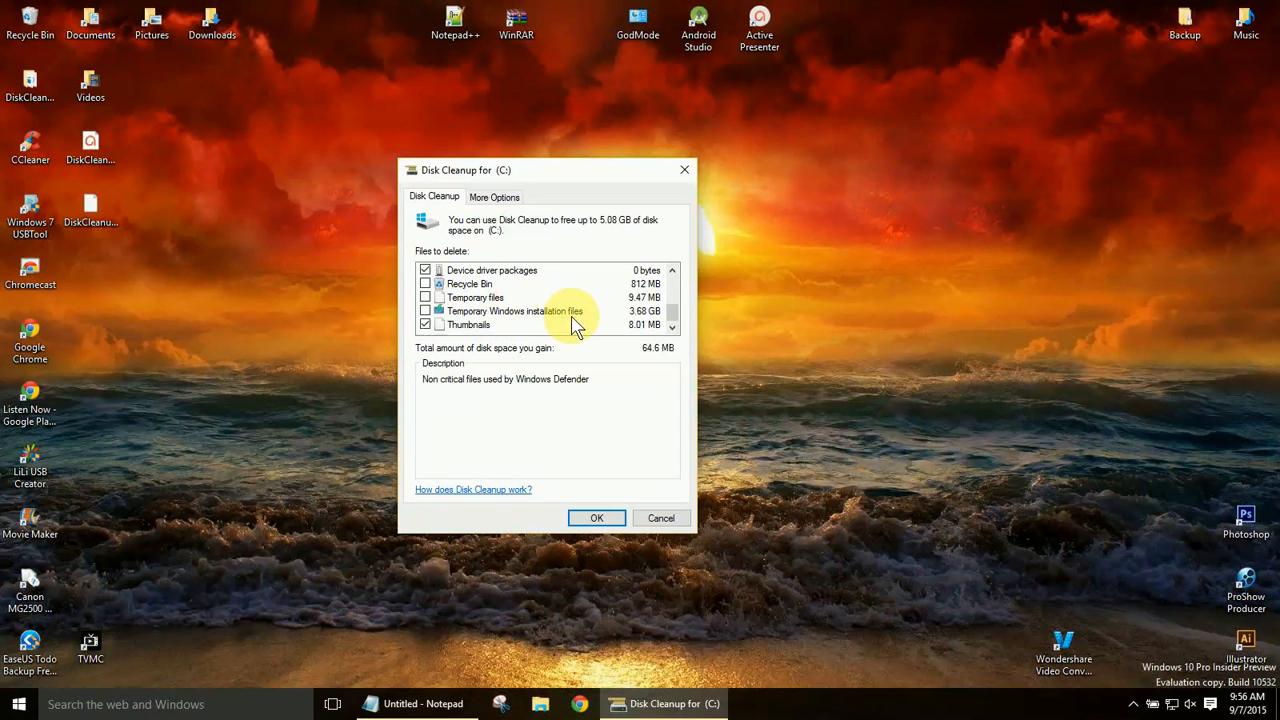
mouse_move(645, 325)
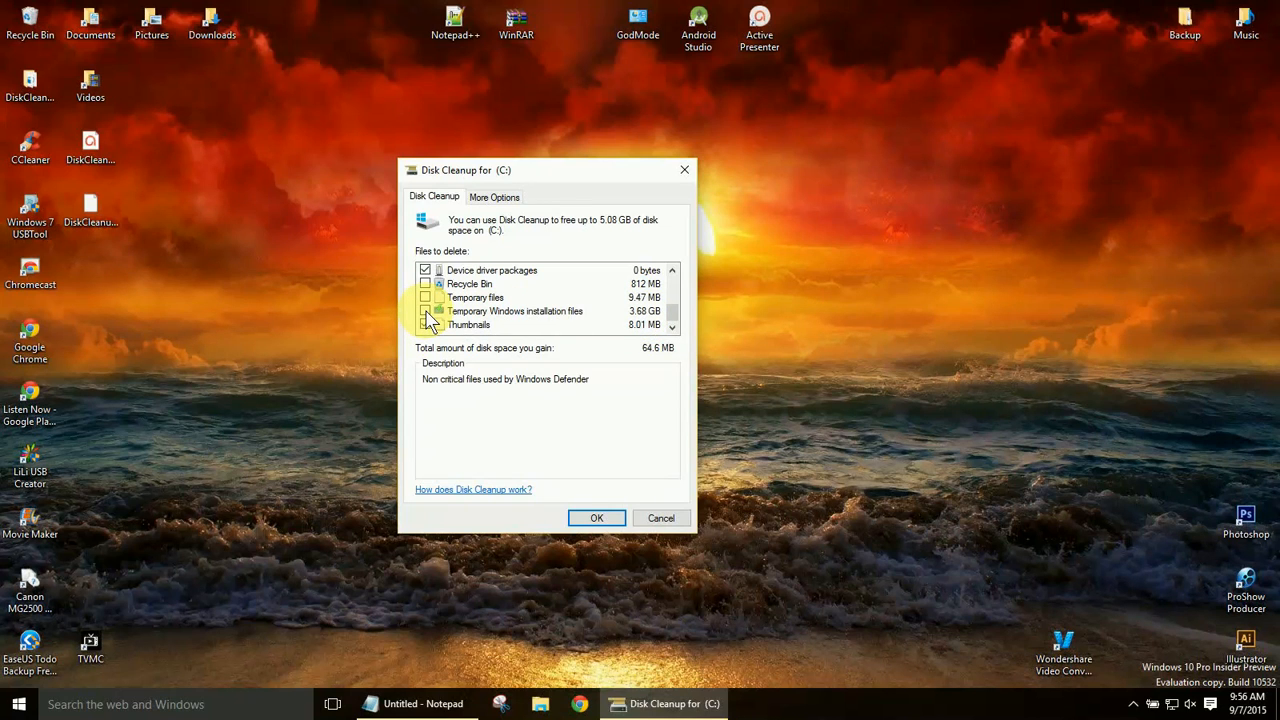
left_click(426, 324)
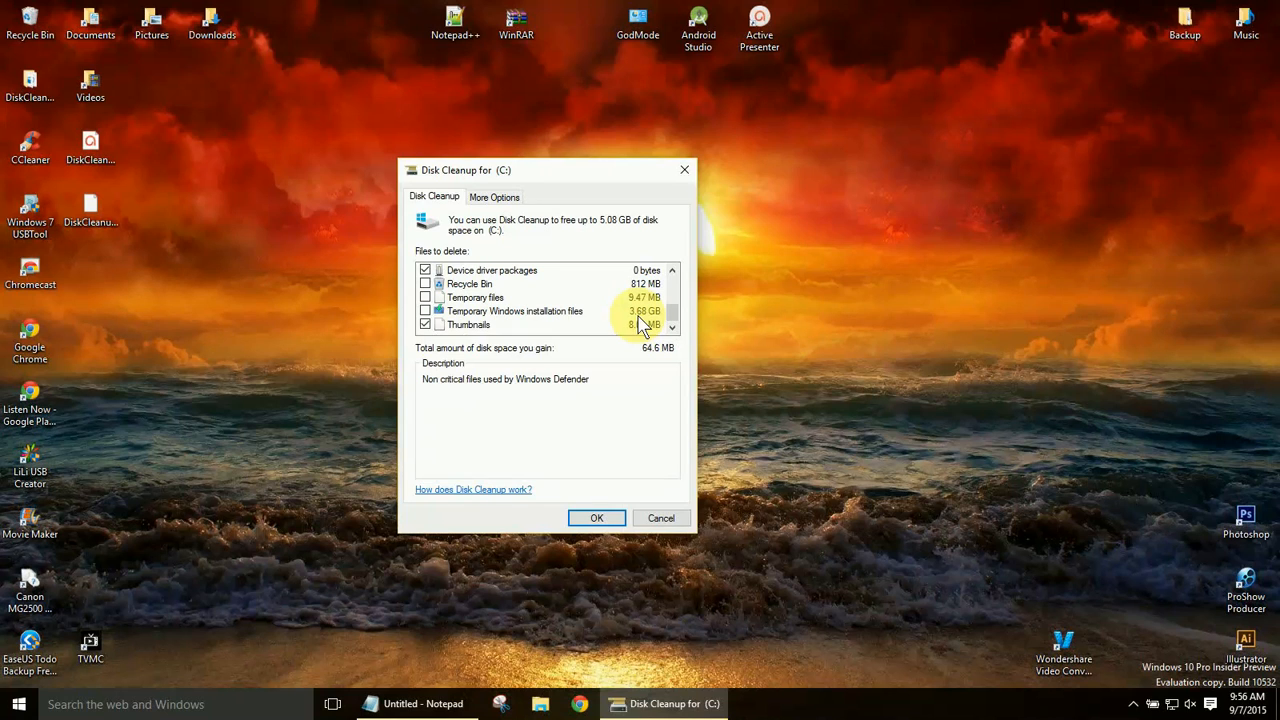
mouse_move(490, 330)
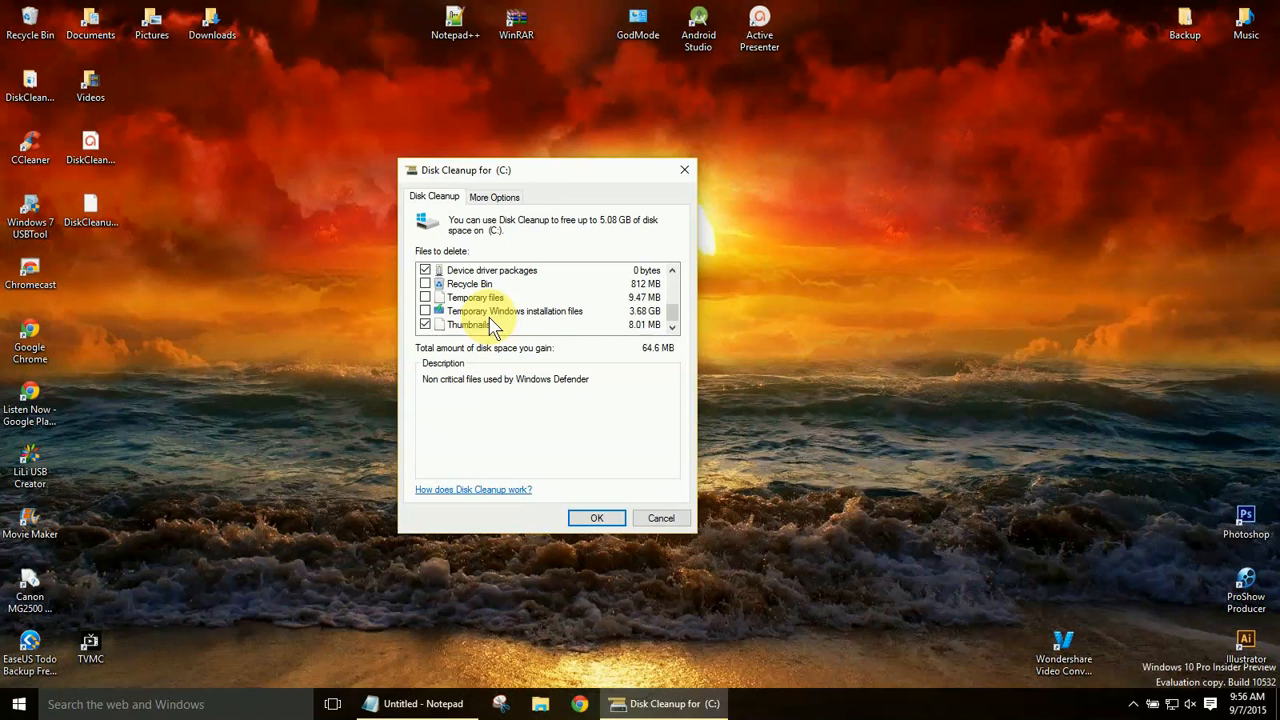
mouse_move(510, 328)
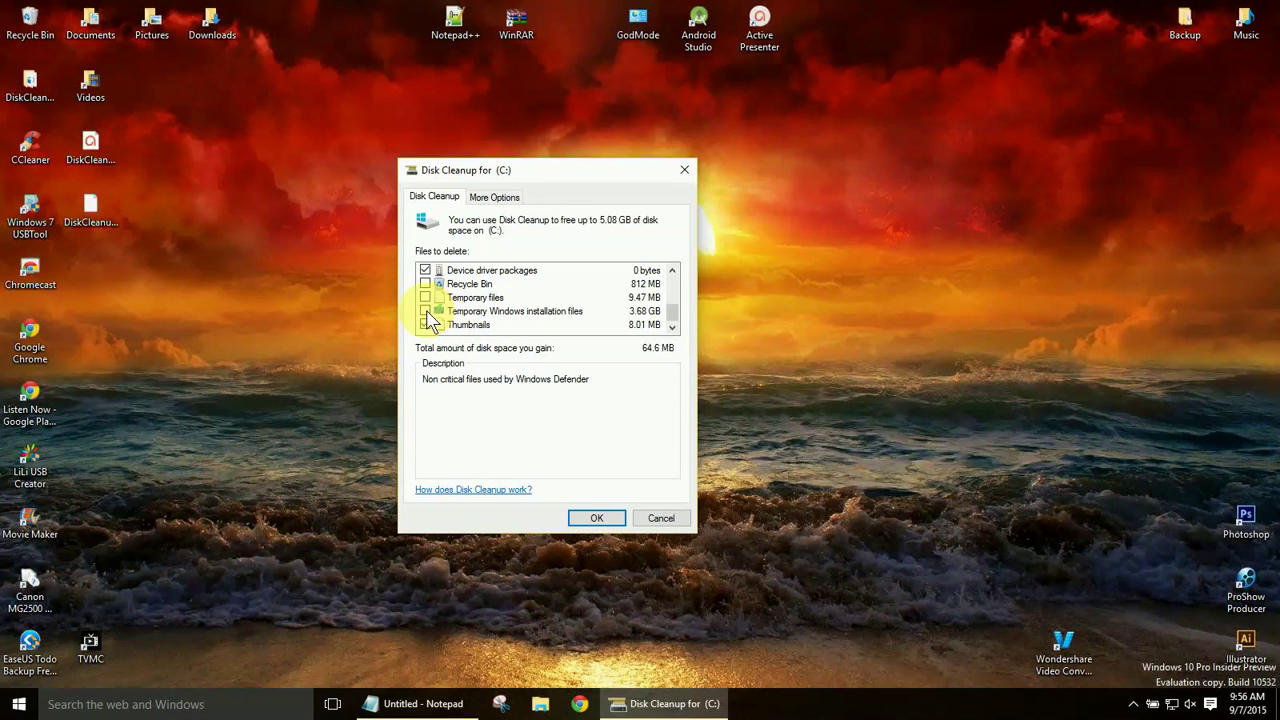
left_click(425, 311)
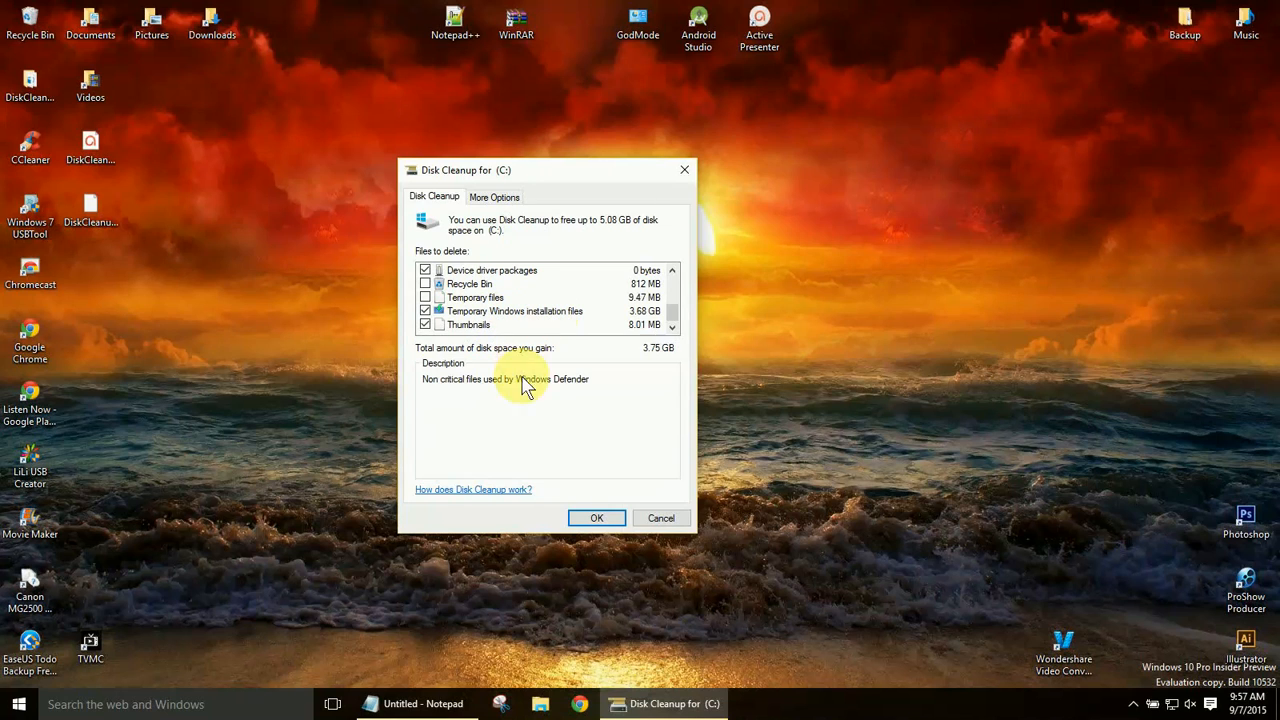
mouse_move(580, 455)
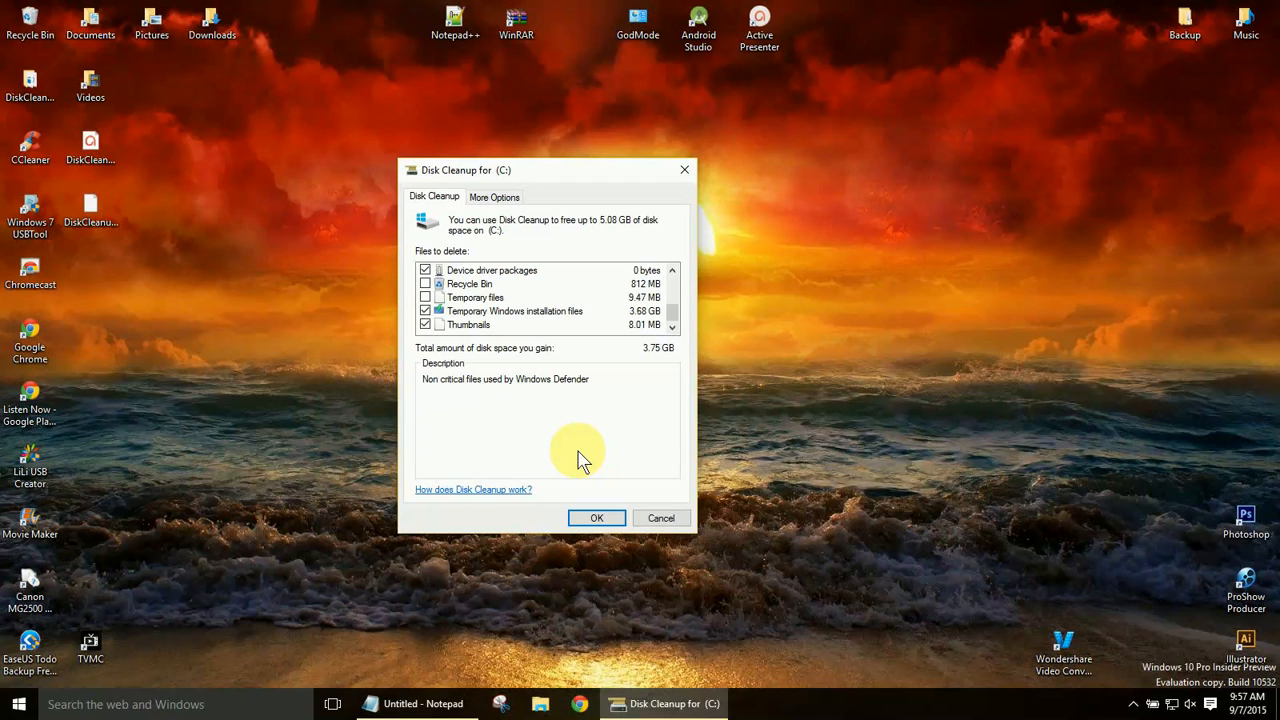
mouse_move(540, 180)
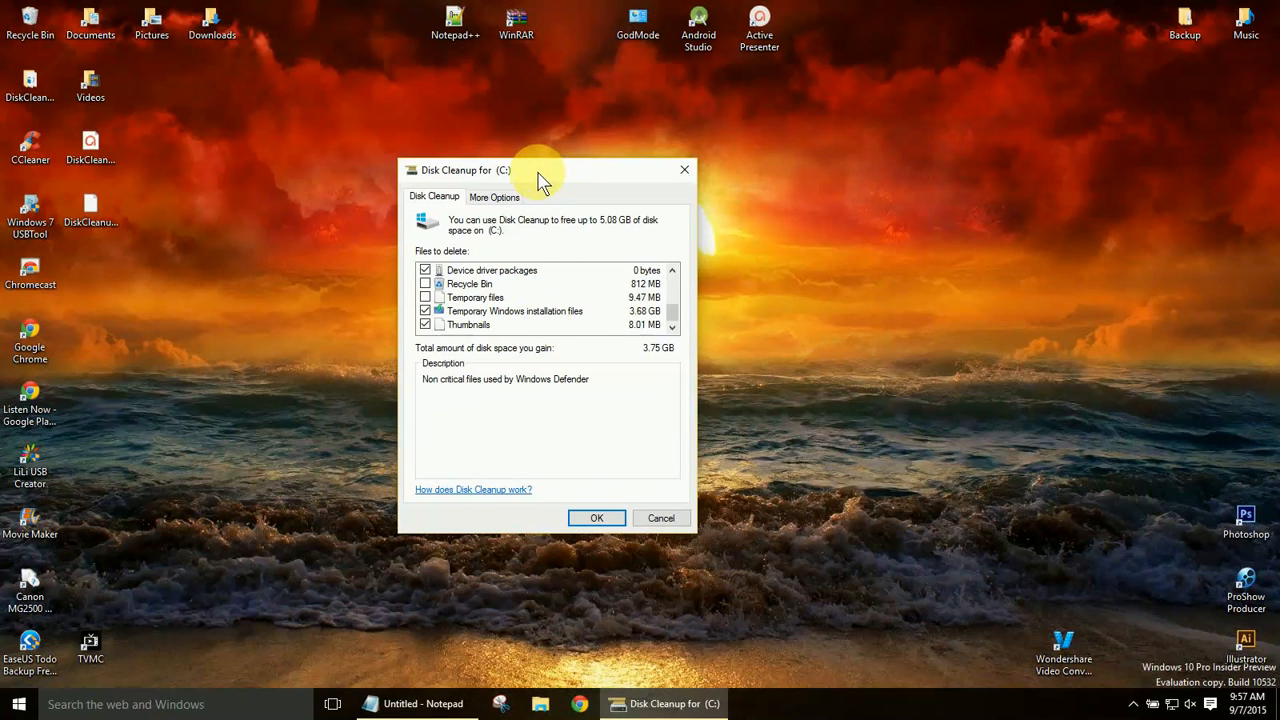
Move the Disk Cleanup window nearer the centre and scroll the Files to delete list.
left_click_drag(540, 169, 633, 155)
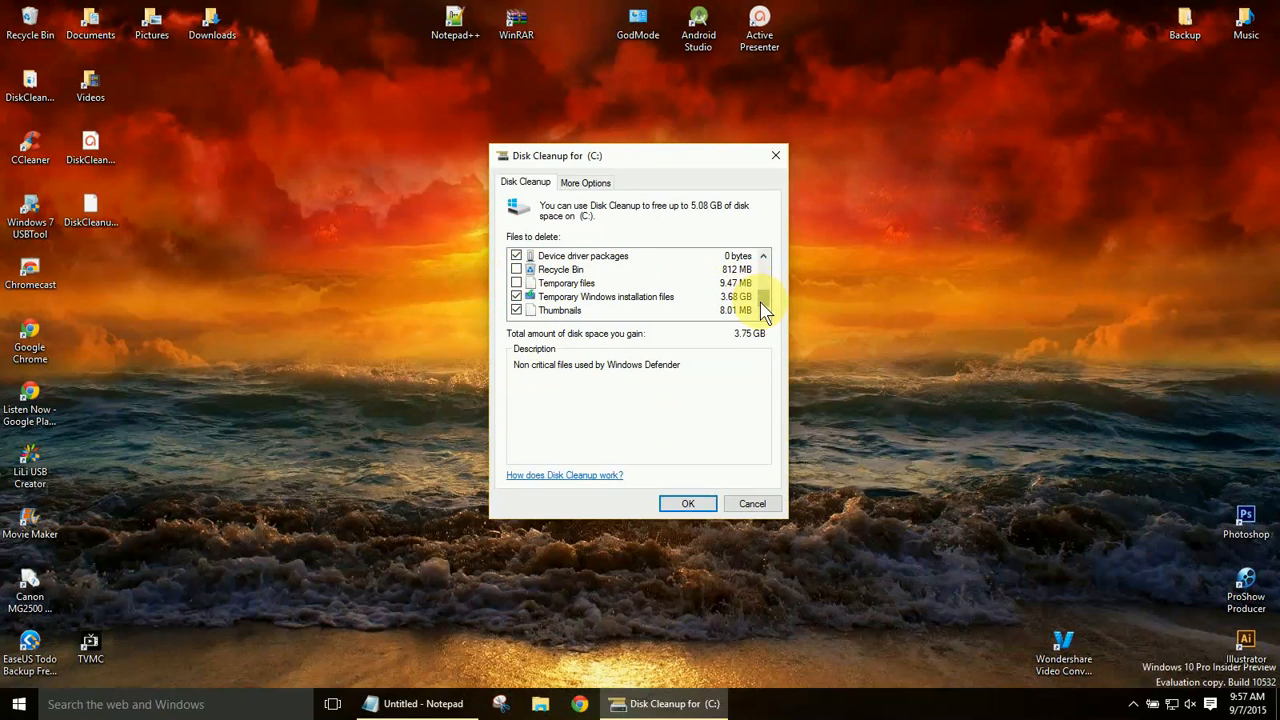
mouse_move(648, 307)
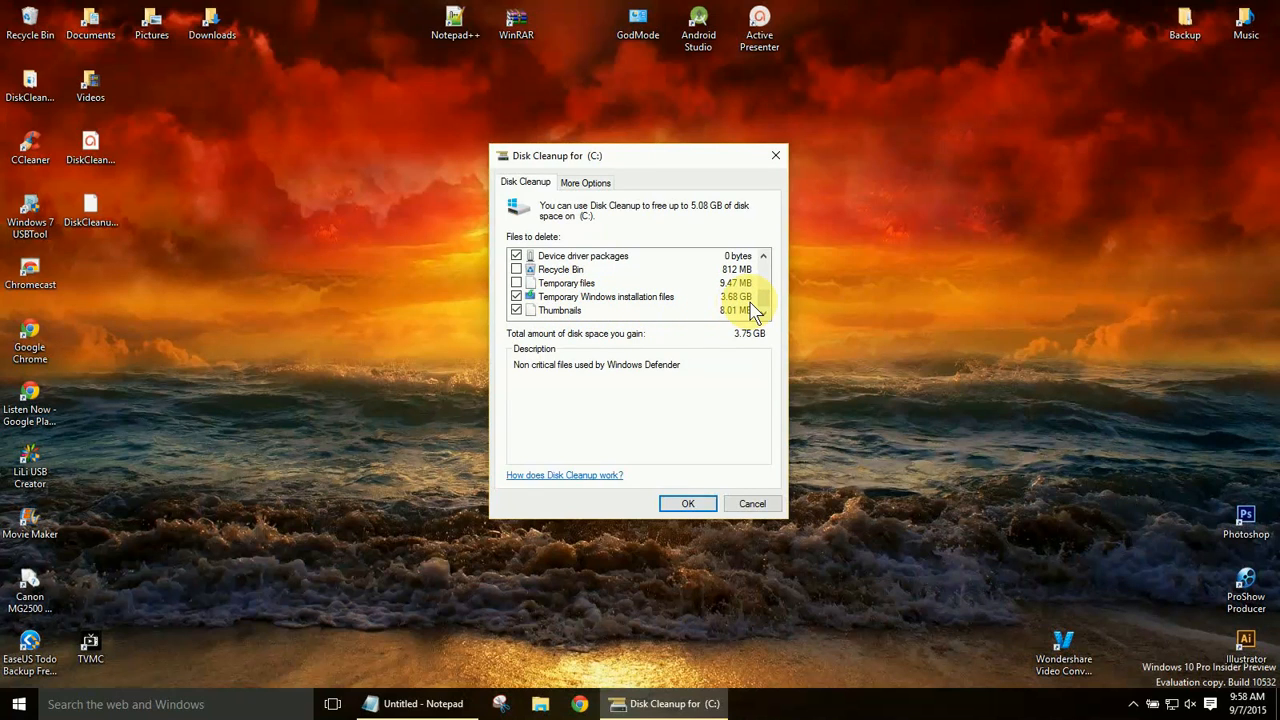
mouse_move(680, 390)
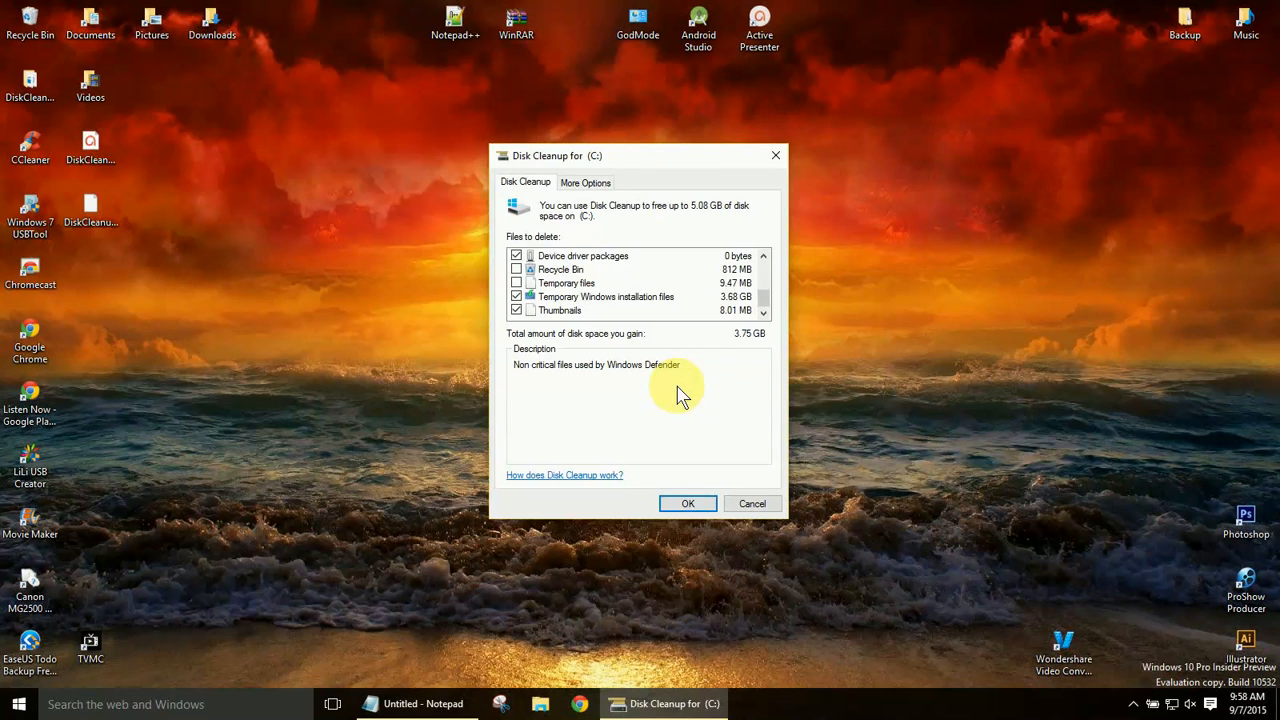
mouse_move(658, 300)
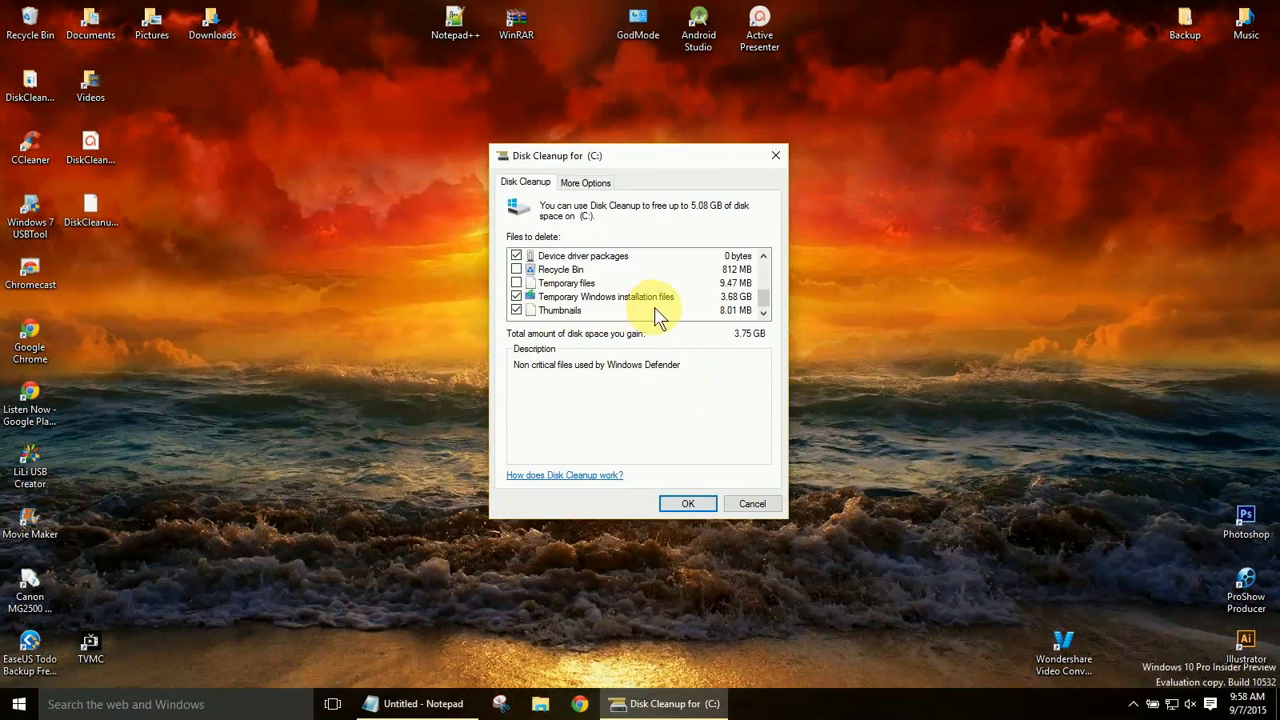
mouse_move(685, 390)
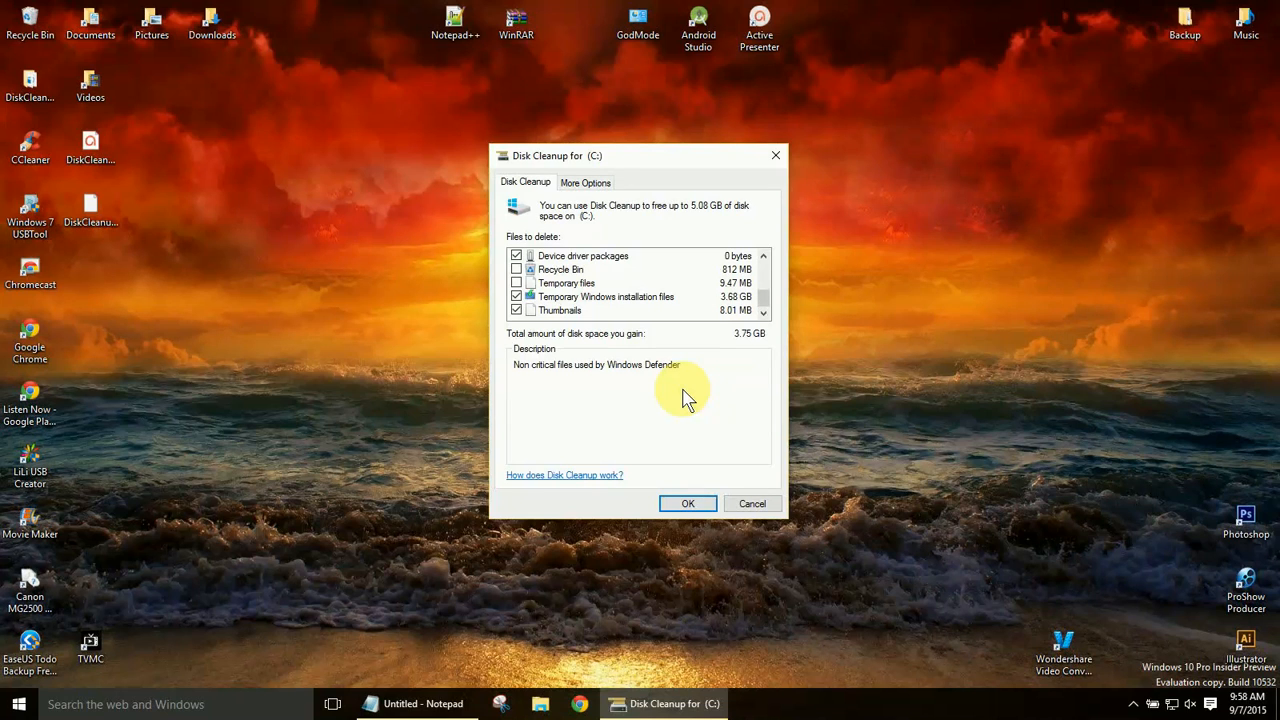
mouse_move(743, 305)
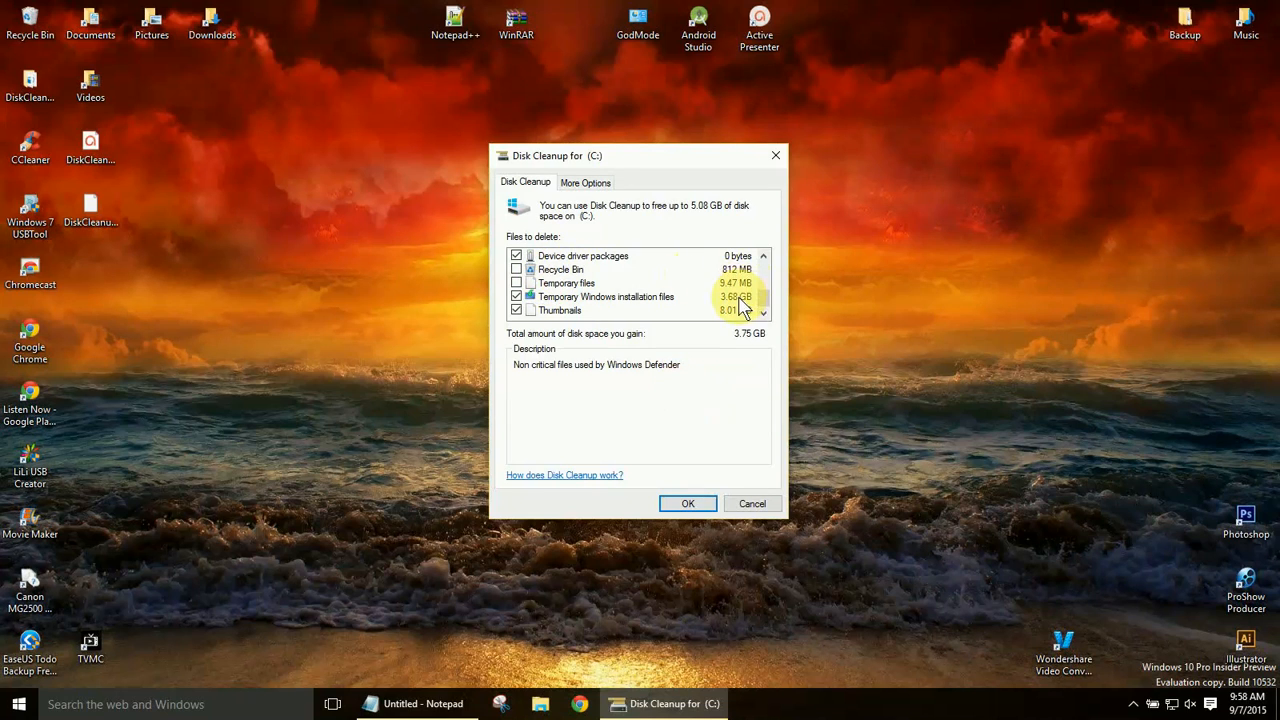
mouse_move(588, 312)
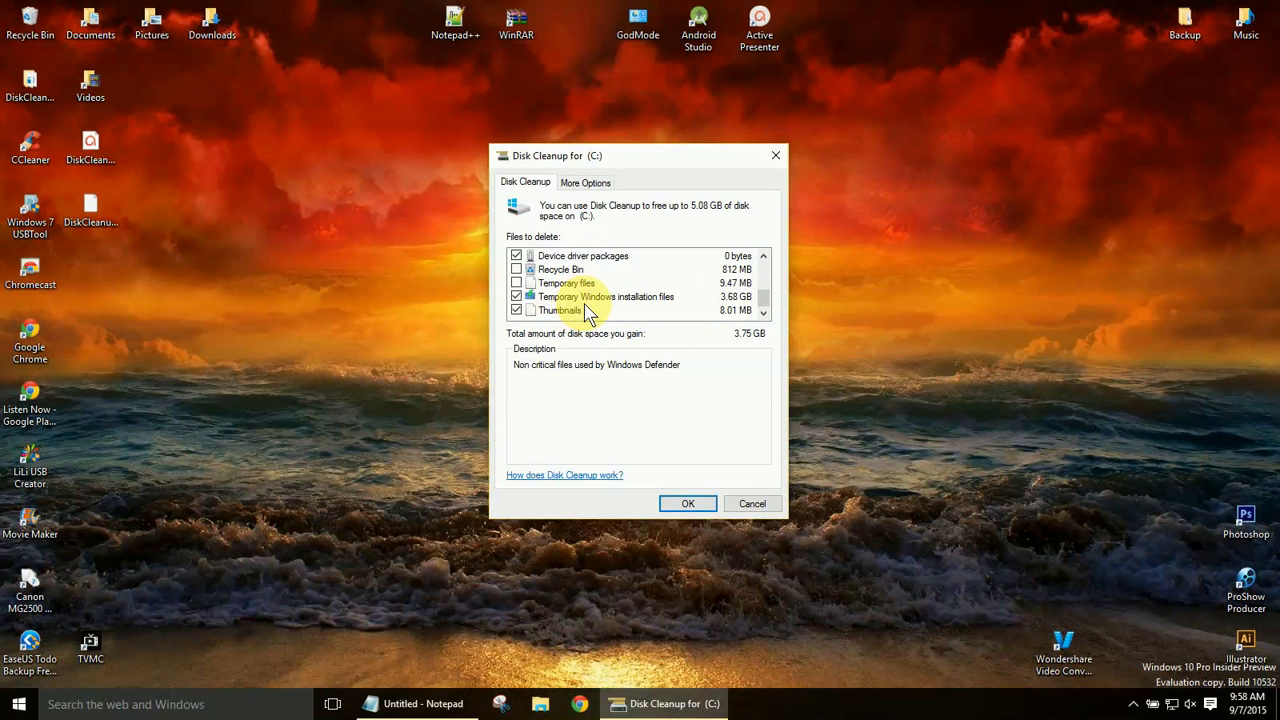
scroll("up", 3)
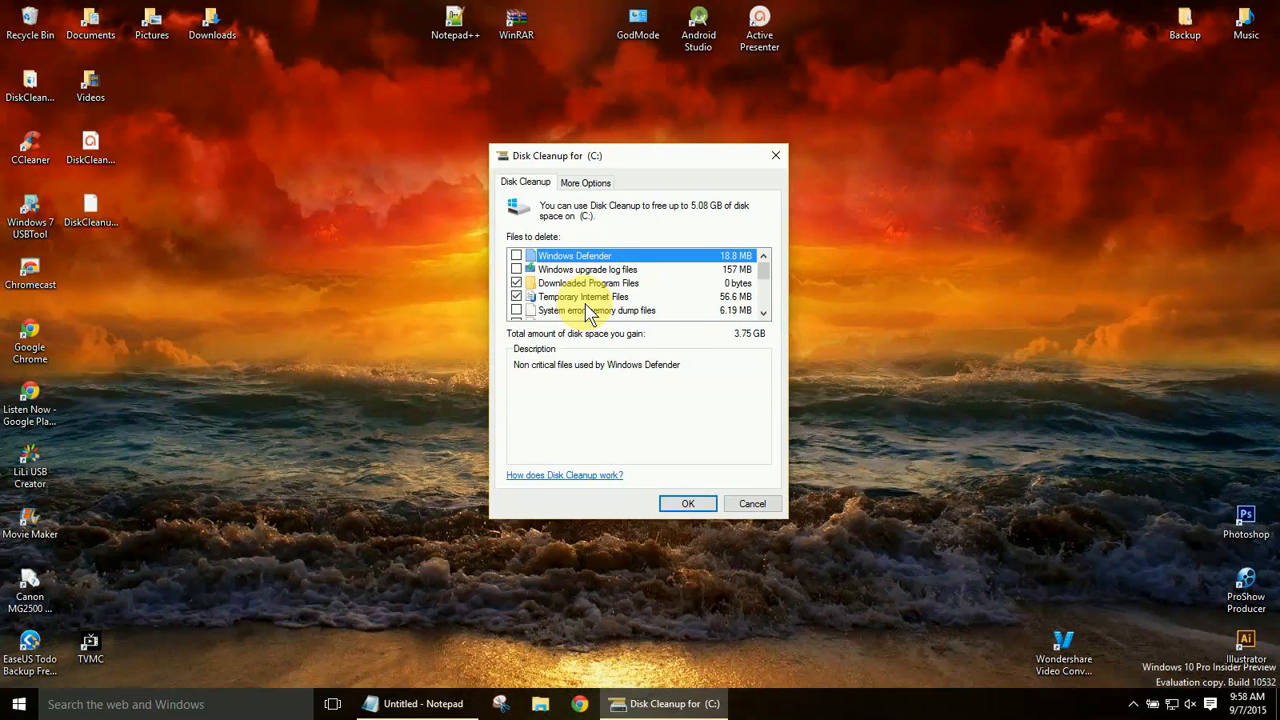
mouse_move(620, 305)
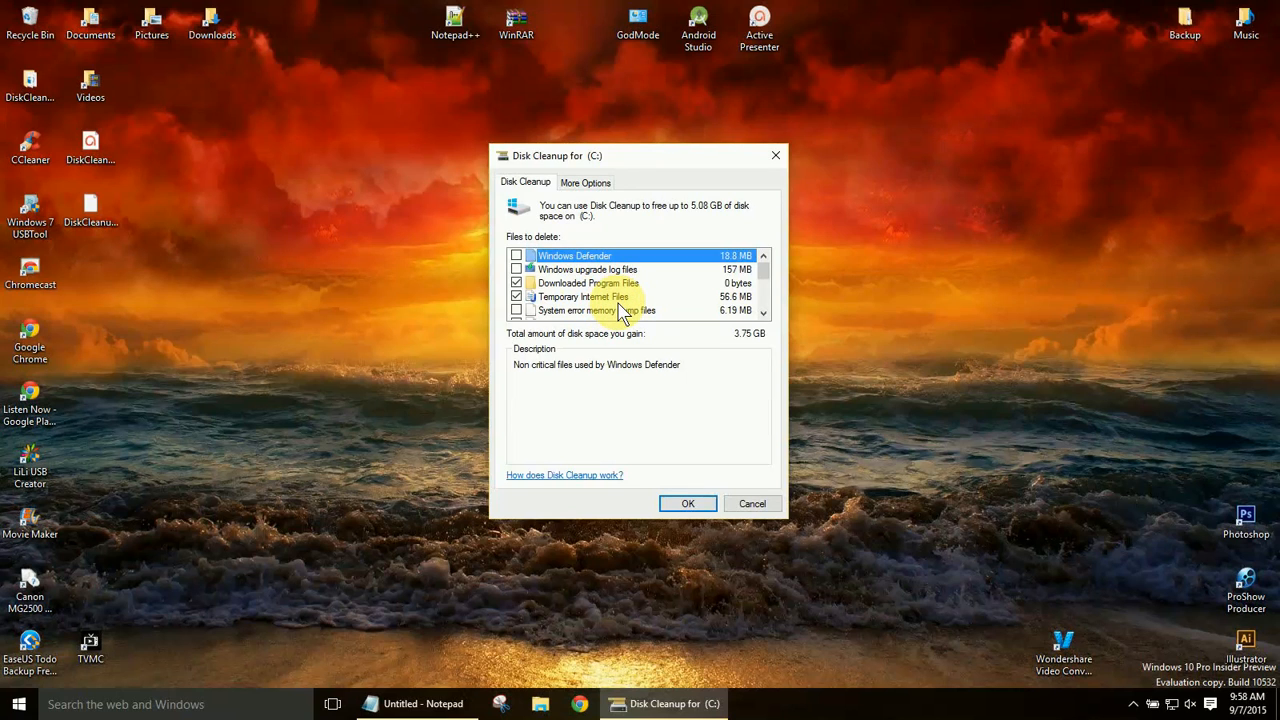
mouse_move(610, 320)
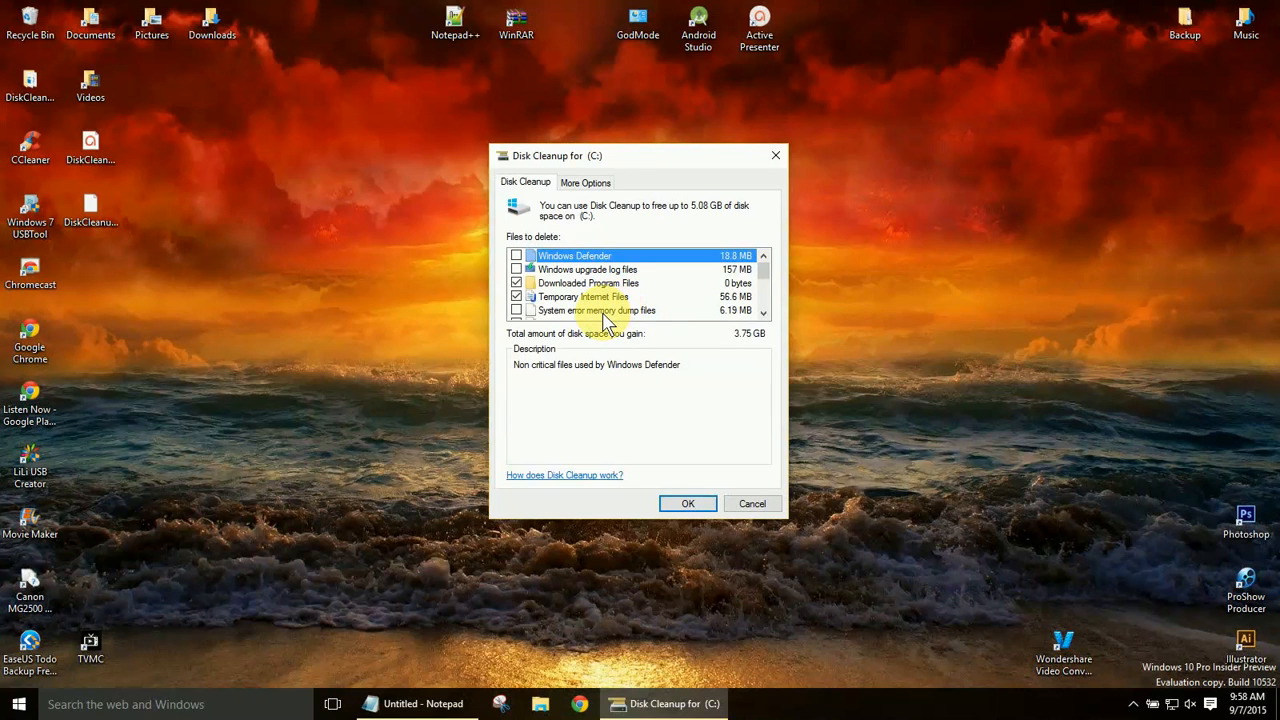
scroll("down", 3)
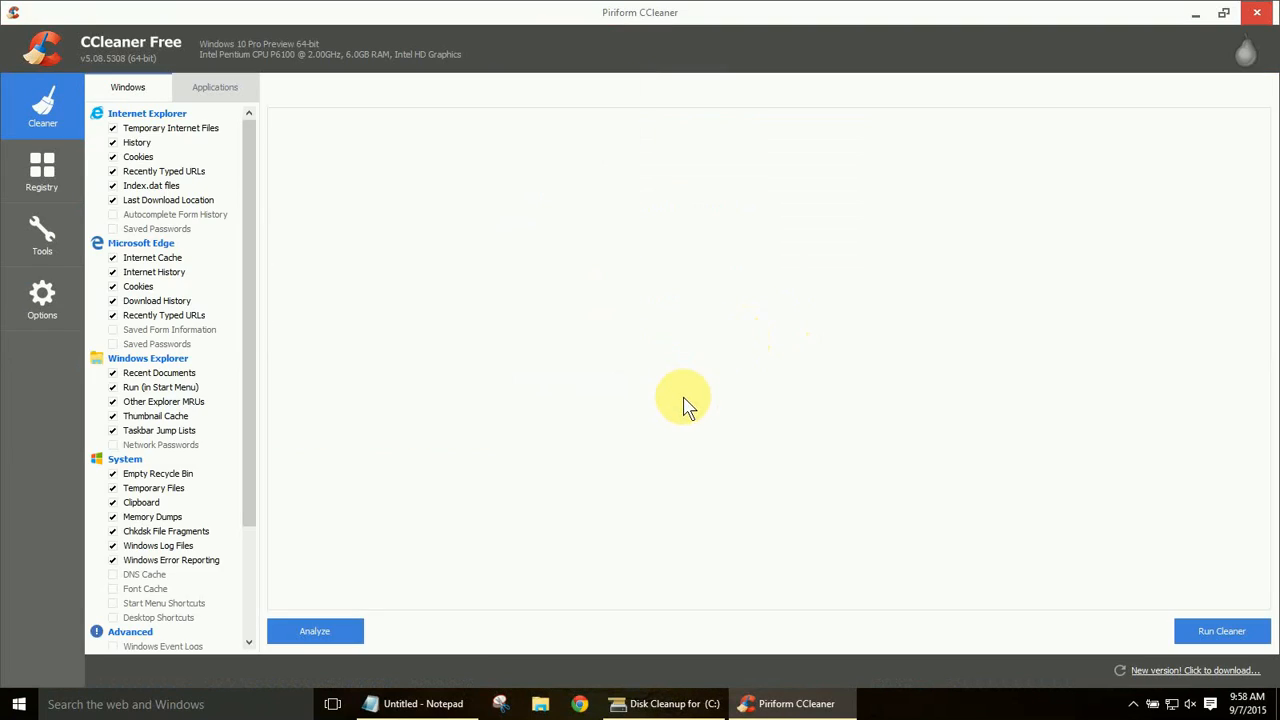
mouse_move(663, 704)
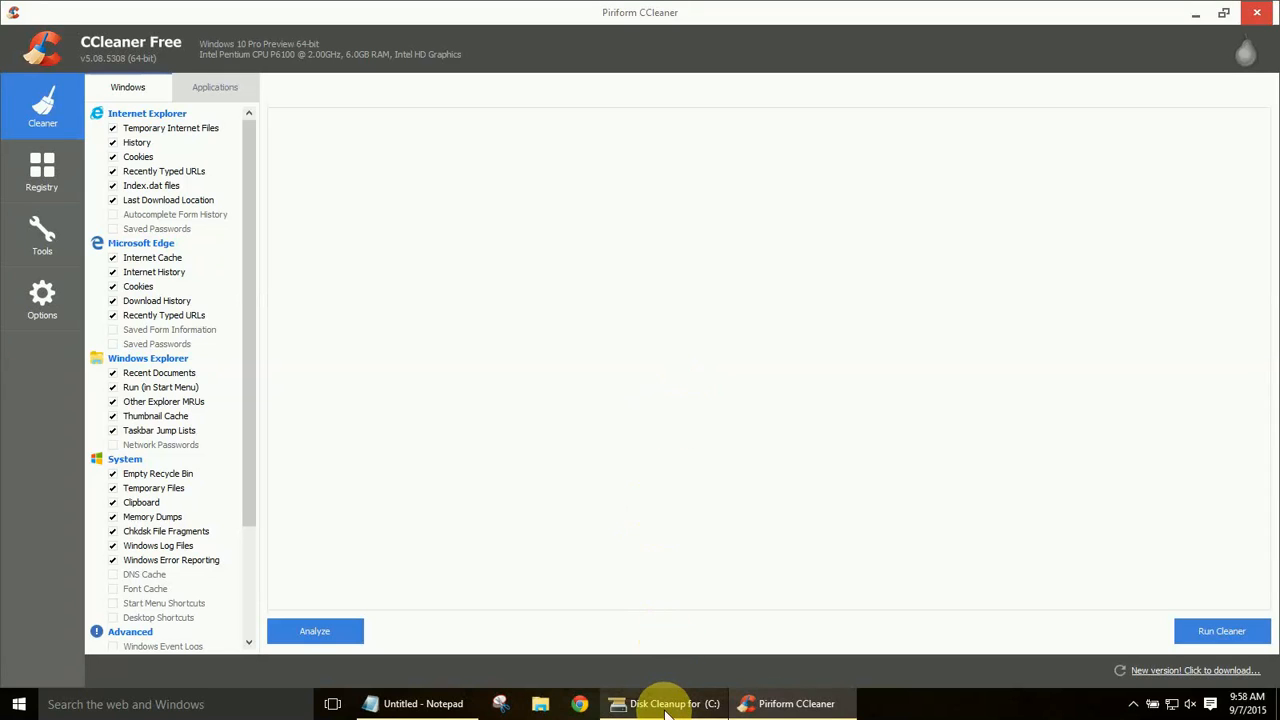
Close Disk Cleanup and decline CCleaner's new-version download offer.
left_click(664, 703)
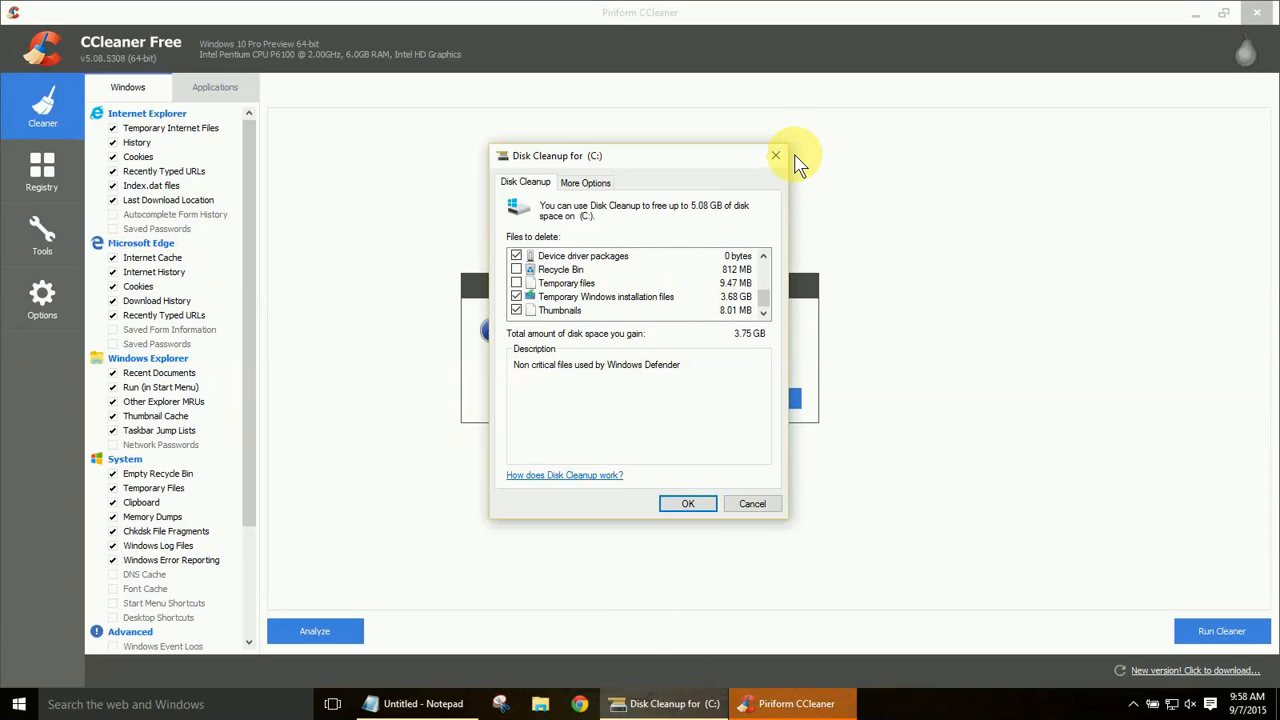
left_click(776, 156)
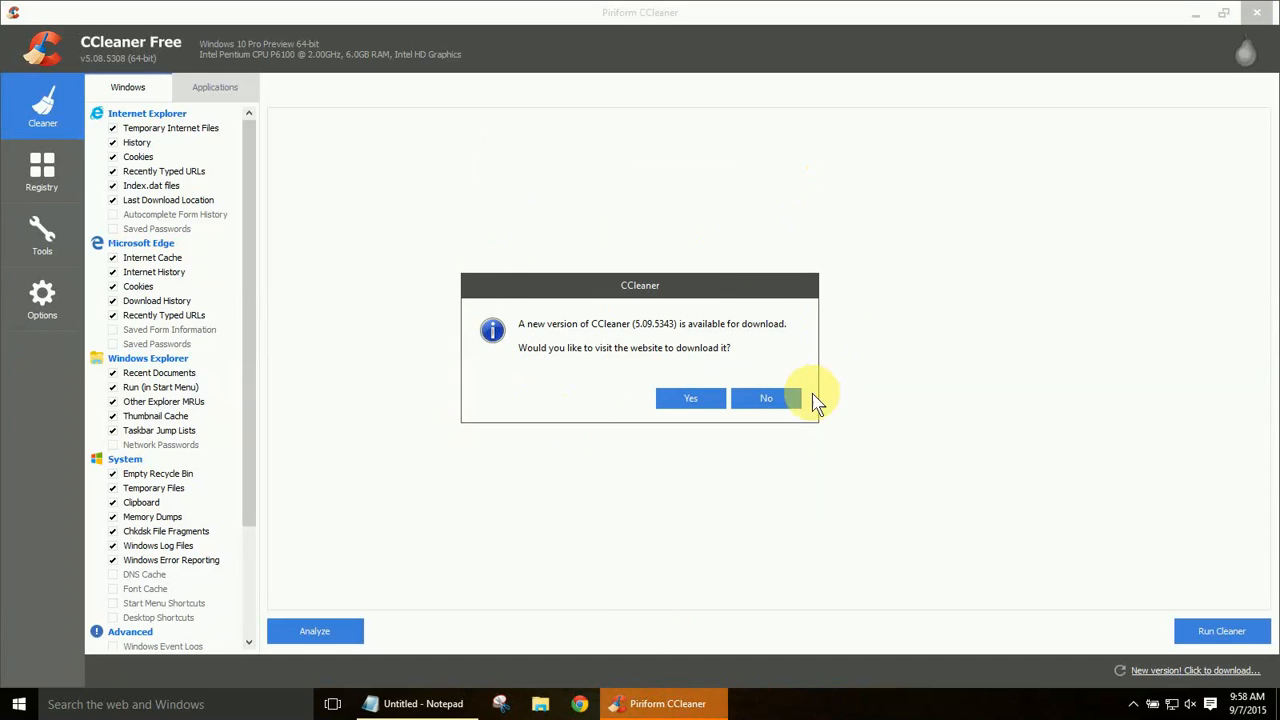
left_click(766, 398)
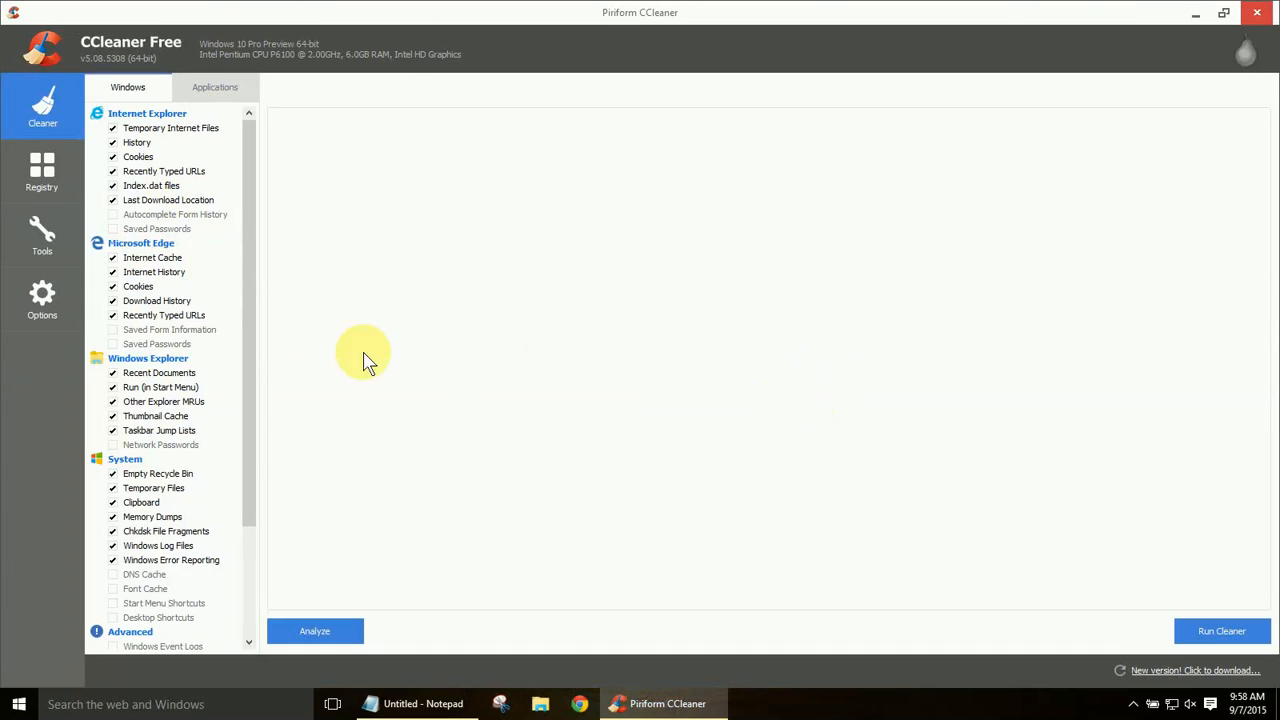
mouse_move(722, 222)
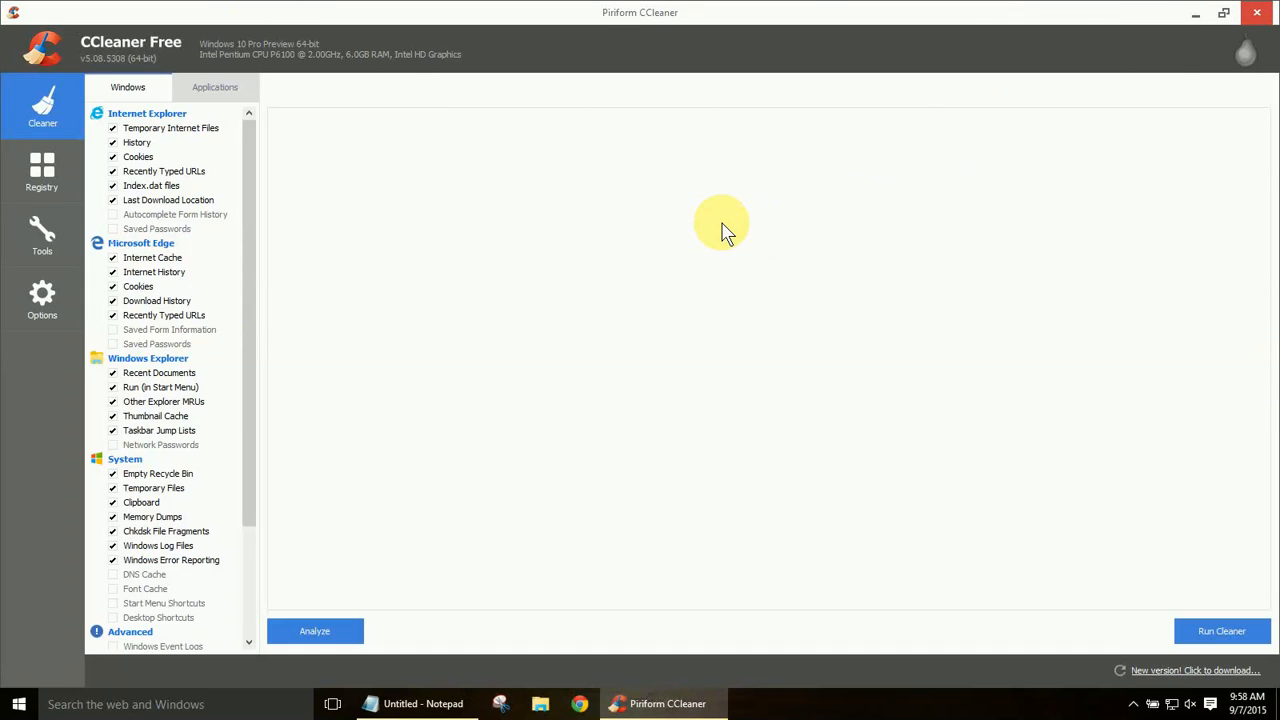